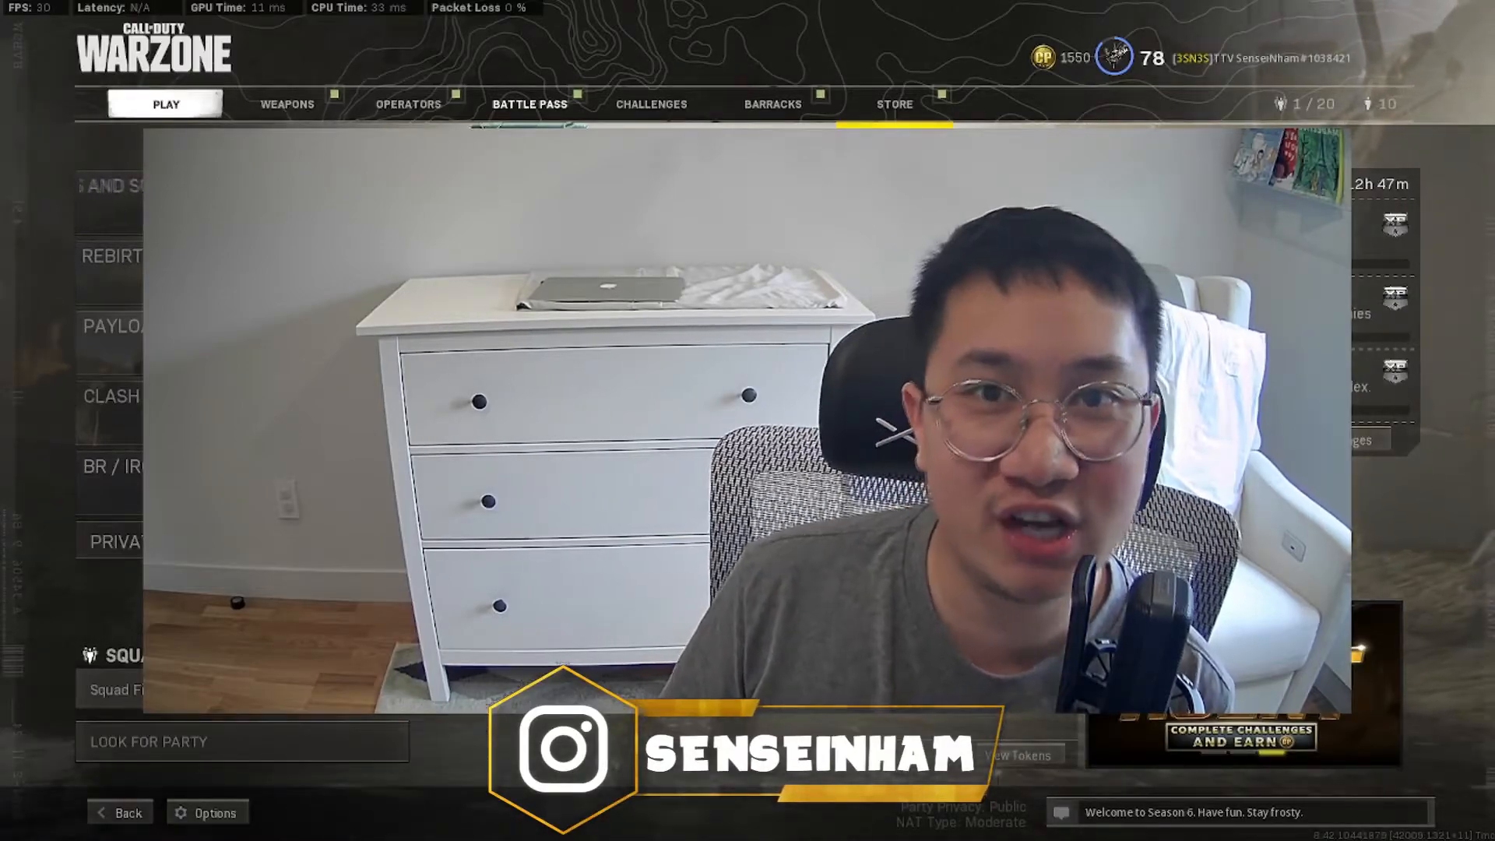
Step: Open Options from the main menu to reach the Graphics settings
{"action": "left_click", "coordinate": [206, 833]}
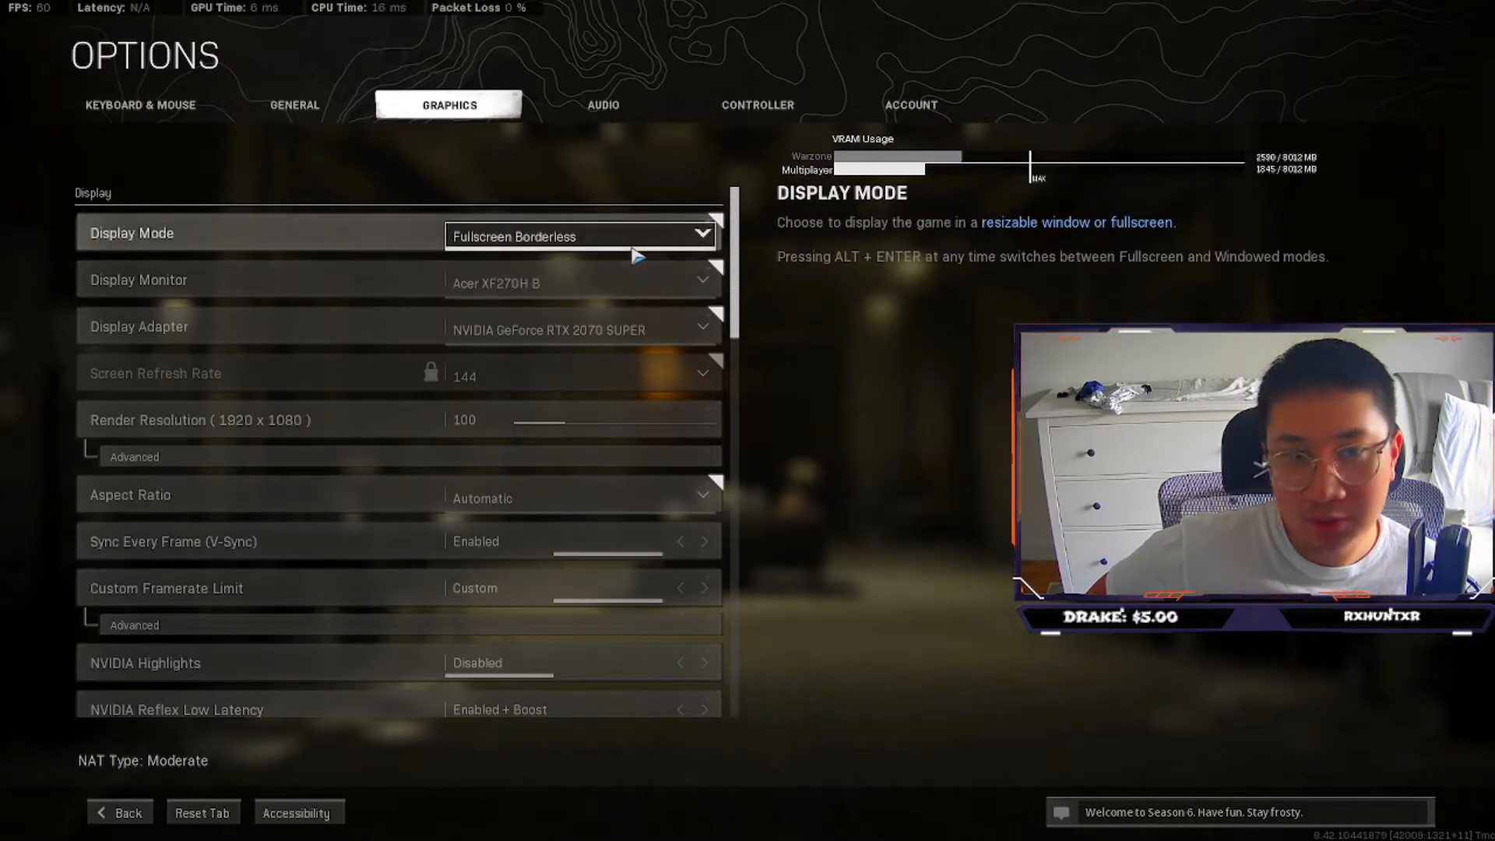
{"action": "mouse_move", "coordinate": [116, 298]}
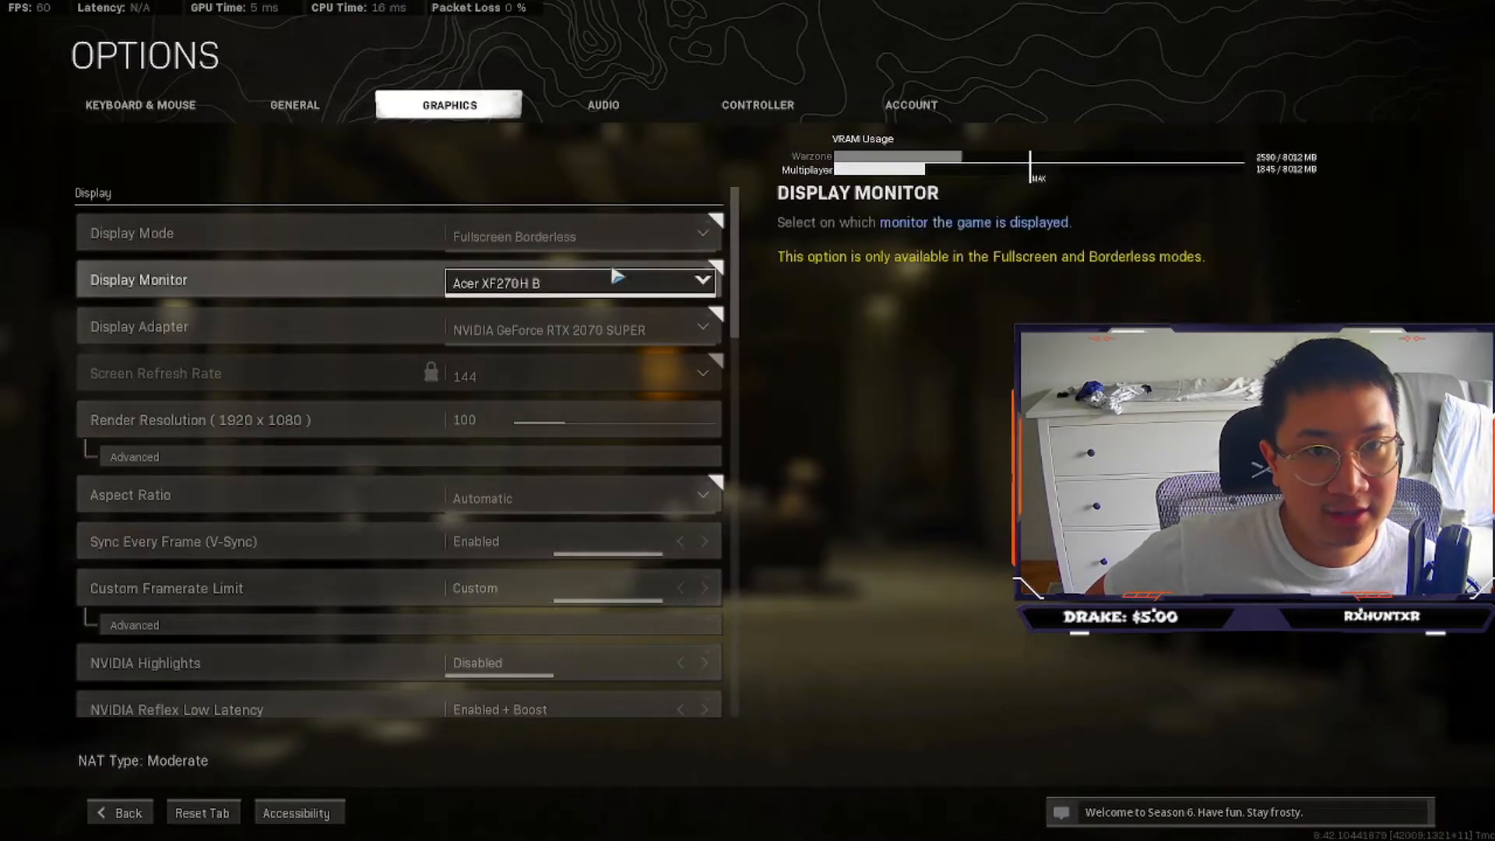
{"action": "mouse_move", "coordinate": [646, 282]}
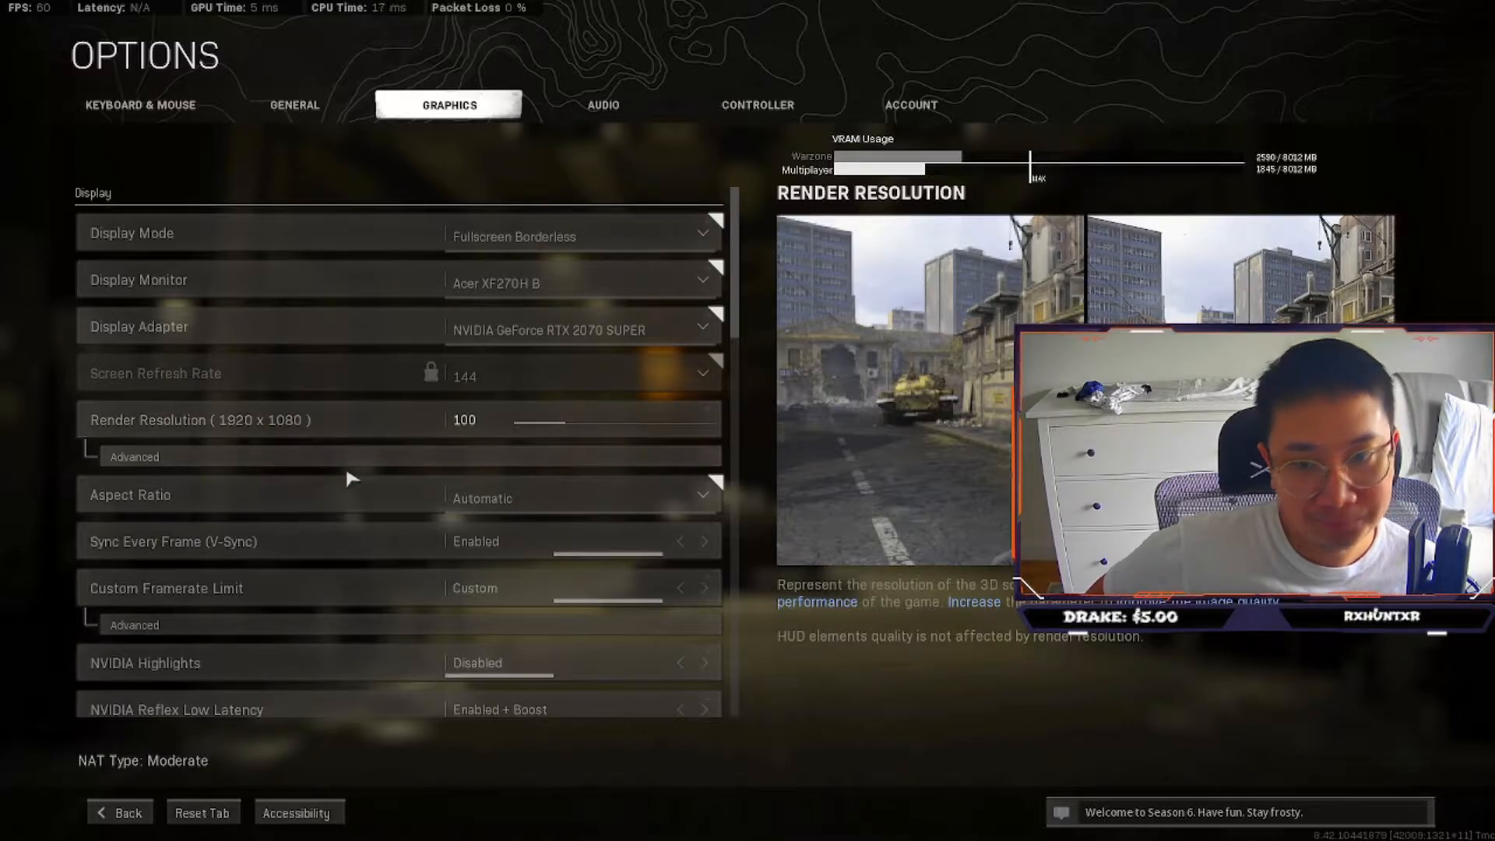
Step: Expand Custom Framerate Limit to show gameplay 144, menus 60, out-of-focus 30
{"action": "left_click", "coordinate": [133, 456]}
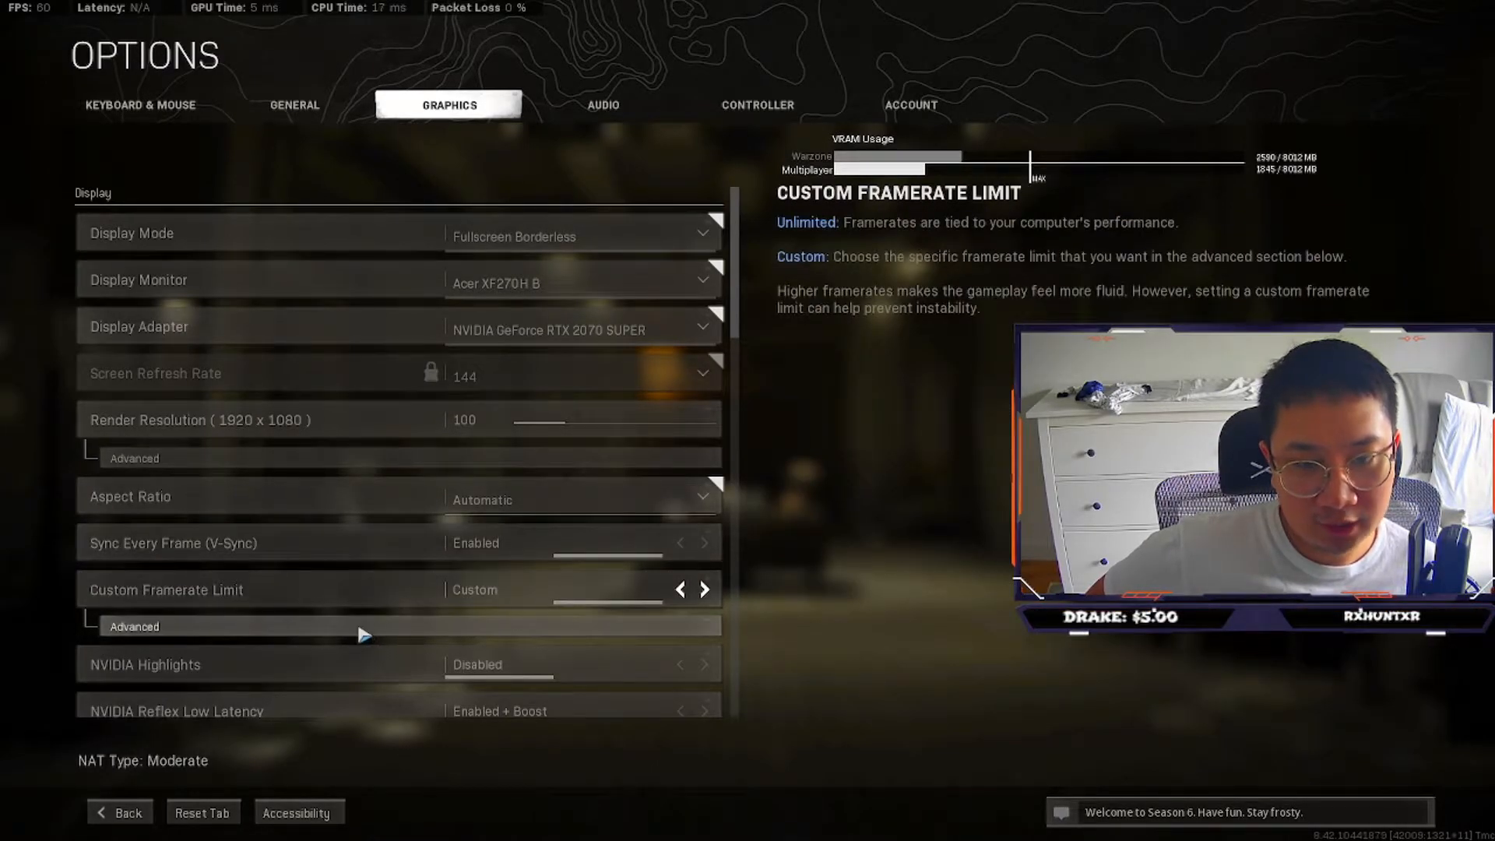
{"action": "left_click", "coordinate": [134, 627]}
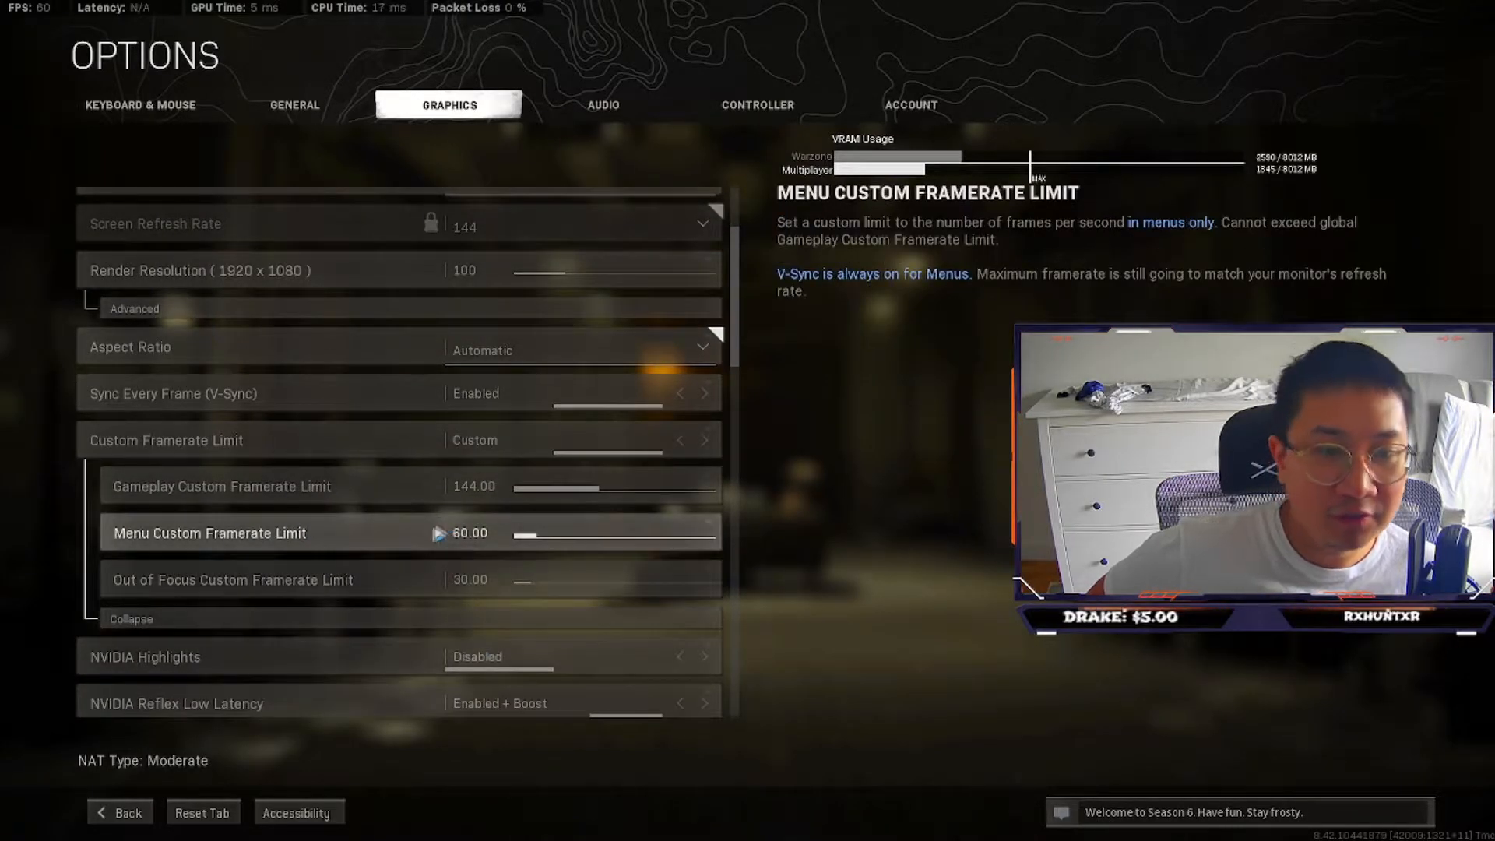
{"action": "scroll", "scroll_direction": "down", "scroll_amount": 3}
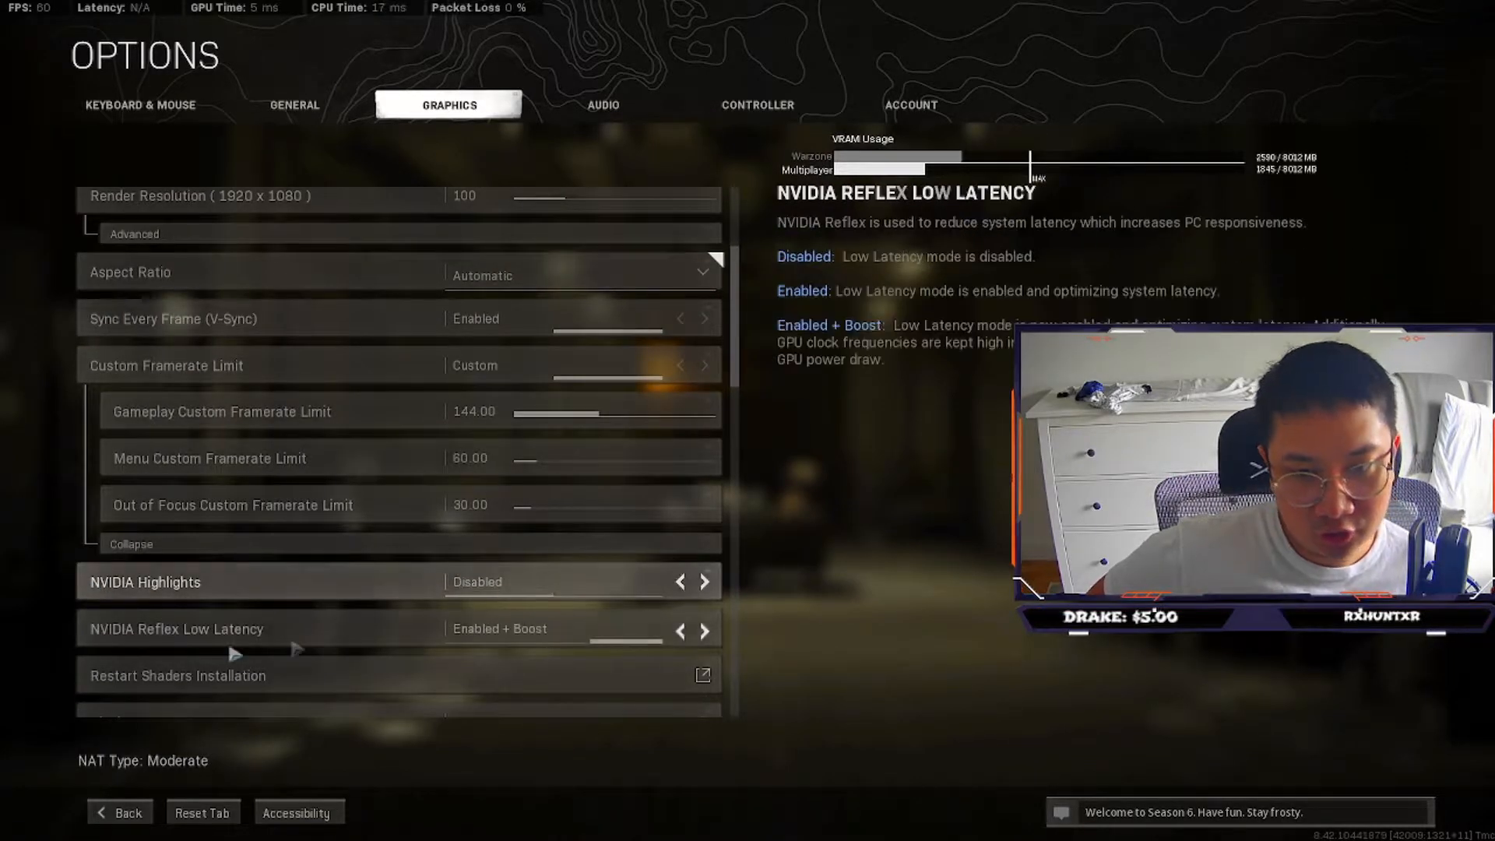
{"action": "mouse_move", "coordinate": [544, 652]}
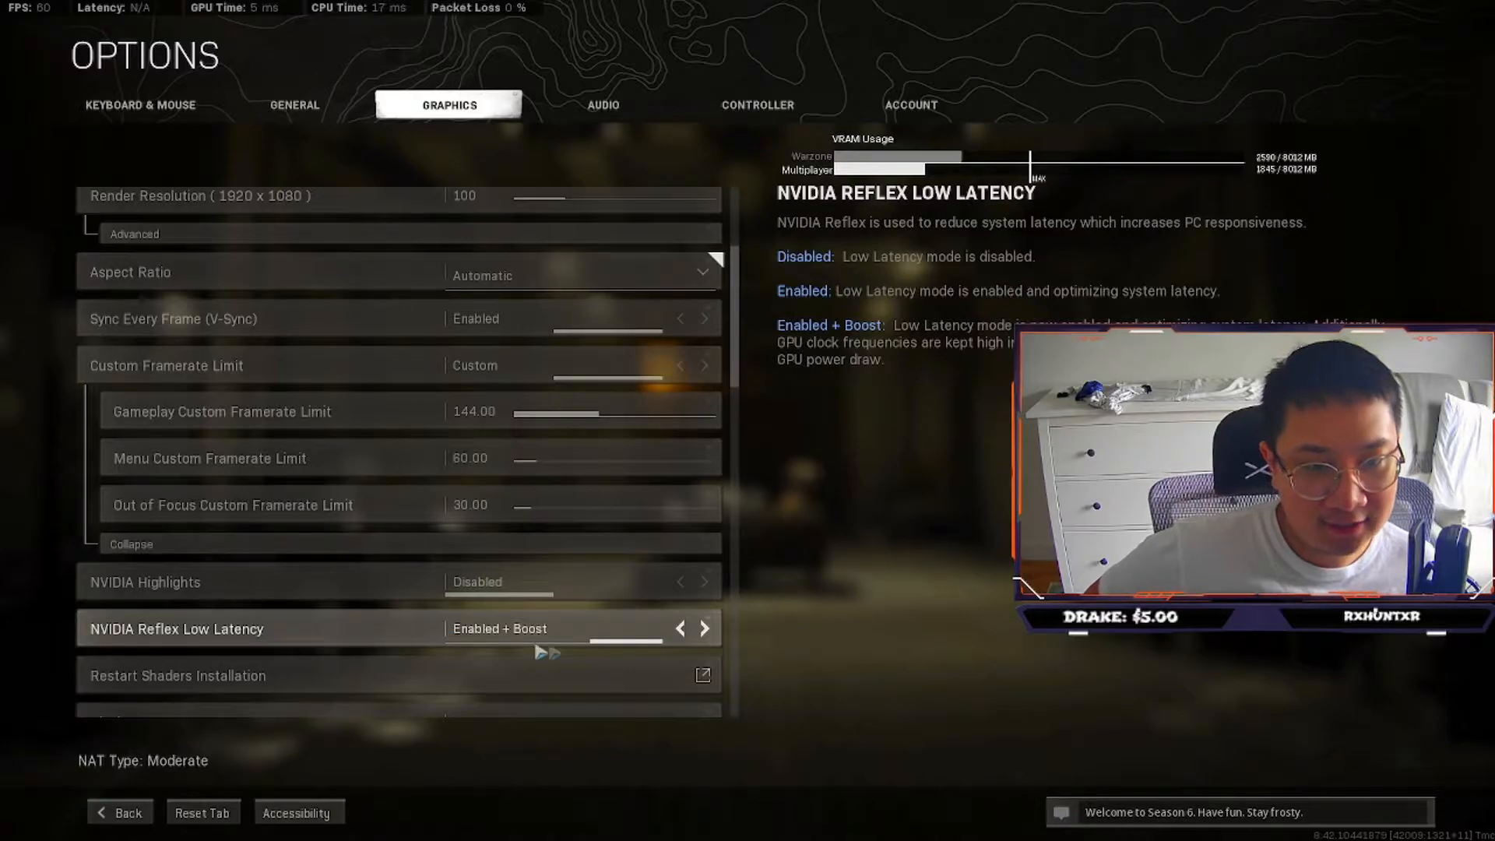
{"action": "scroll", "scroll_direction": "down", "scroll_amount": 3}
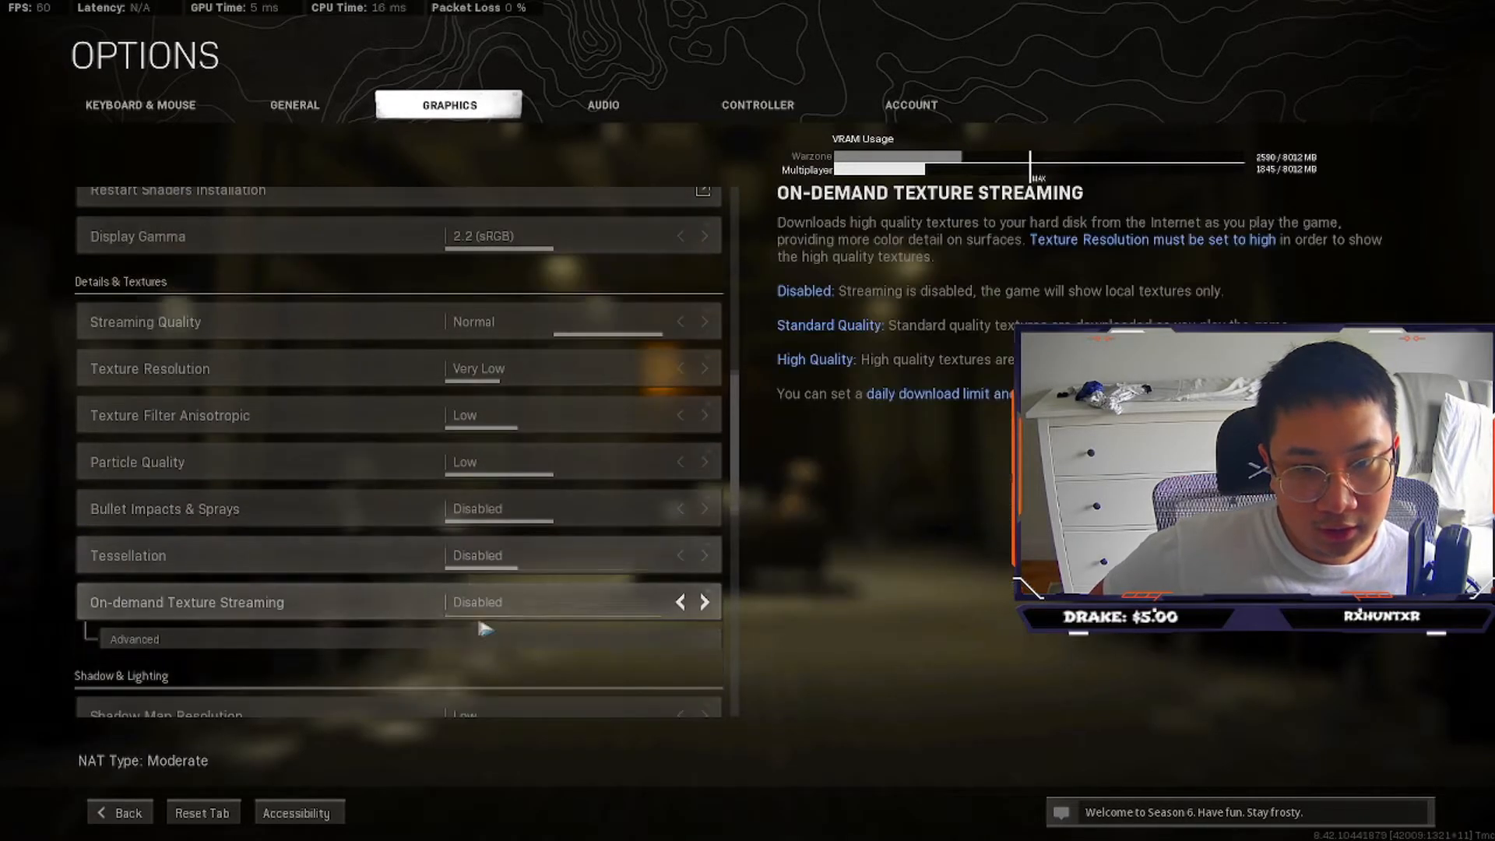
Step: Scroll through low shadows, DLSS quality, motion blur off and film grain 0
{"action": "scroll", "scroll_direction": "down", "scroll_amount": 3}
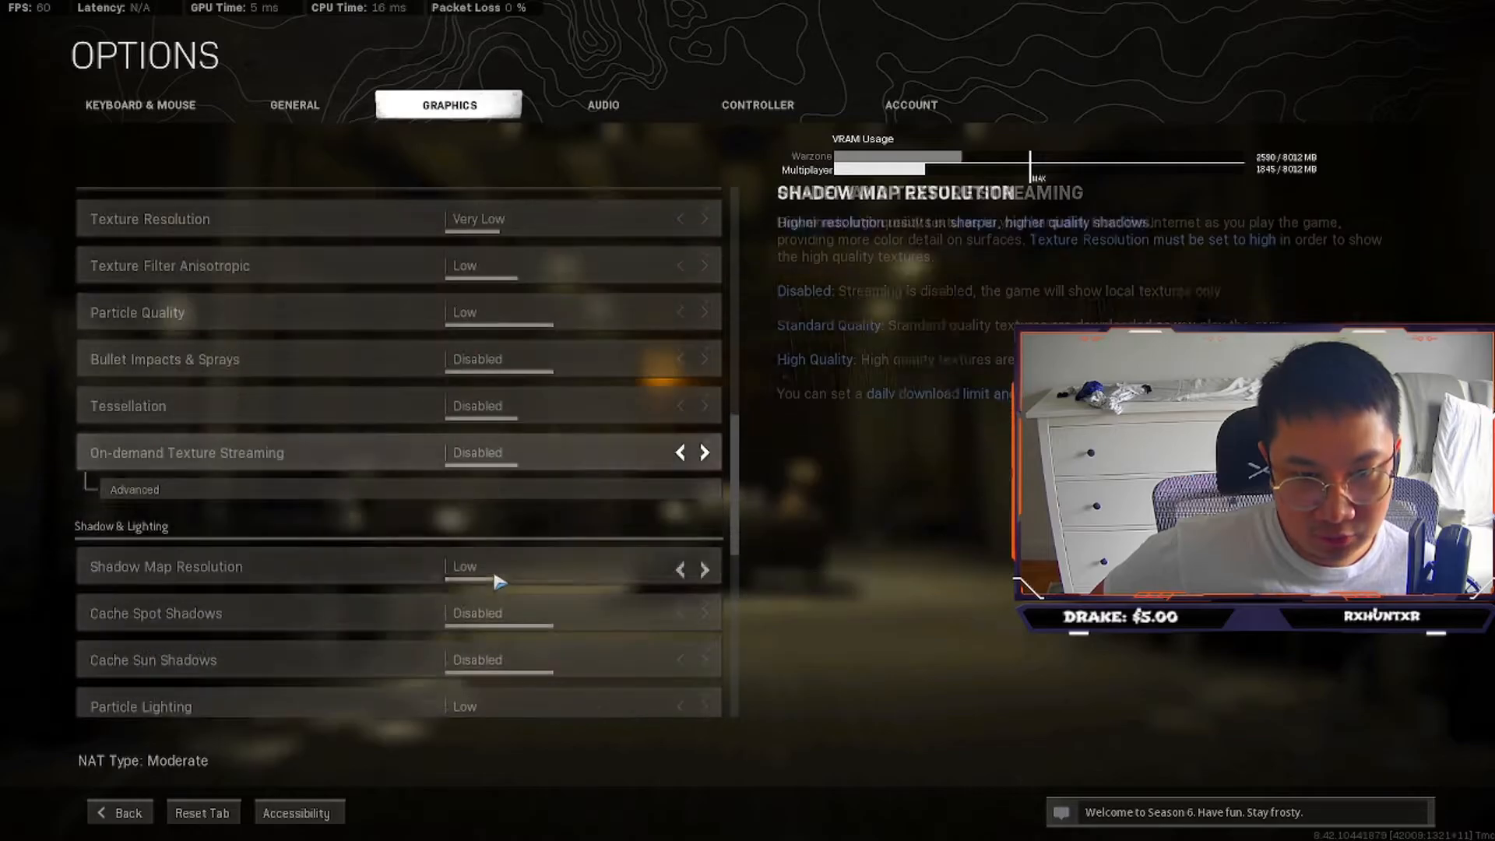
{"action": "scroll", "scroll_direction": "down", "scroll_amount": 3}
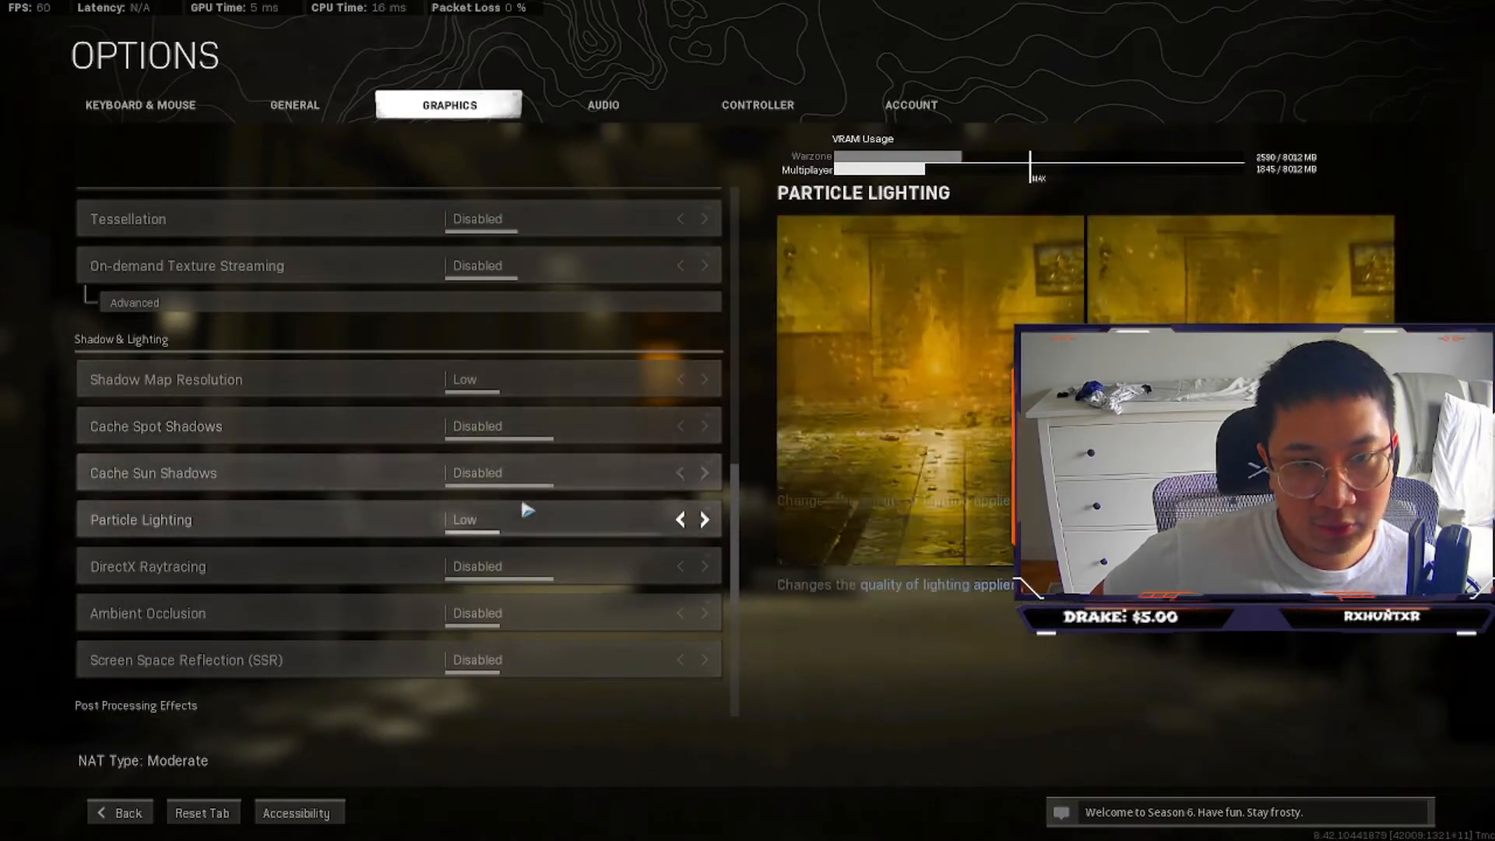
{"action": "scroll", "scroll_direction": "down", "scroll_amount": 3}
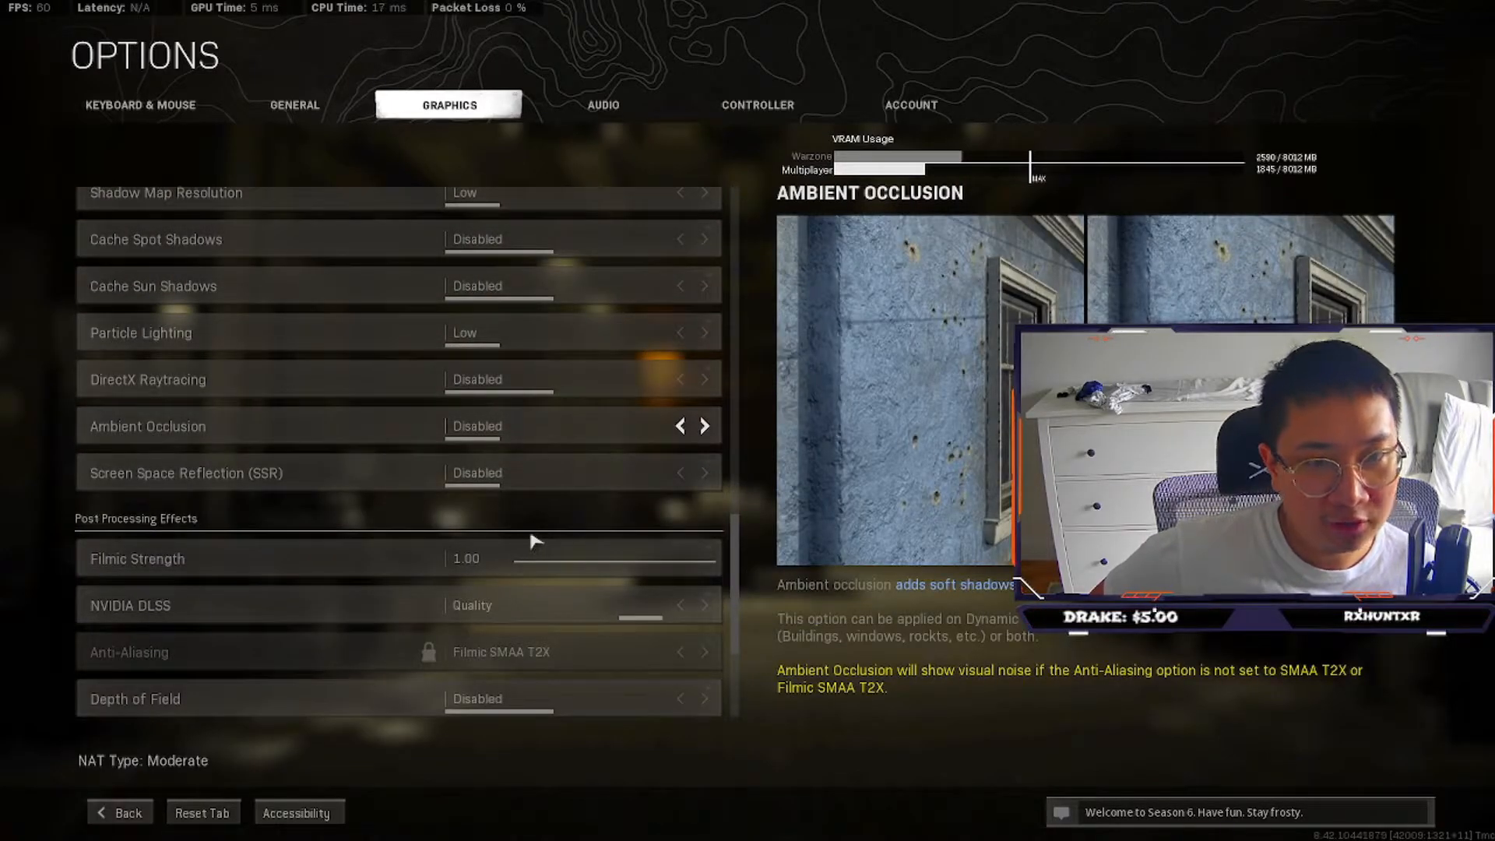
{"action": "mouse_move", "coordinate": [562, 411]}
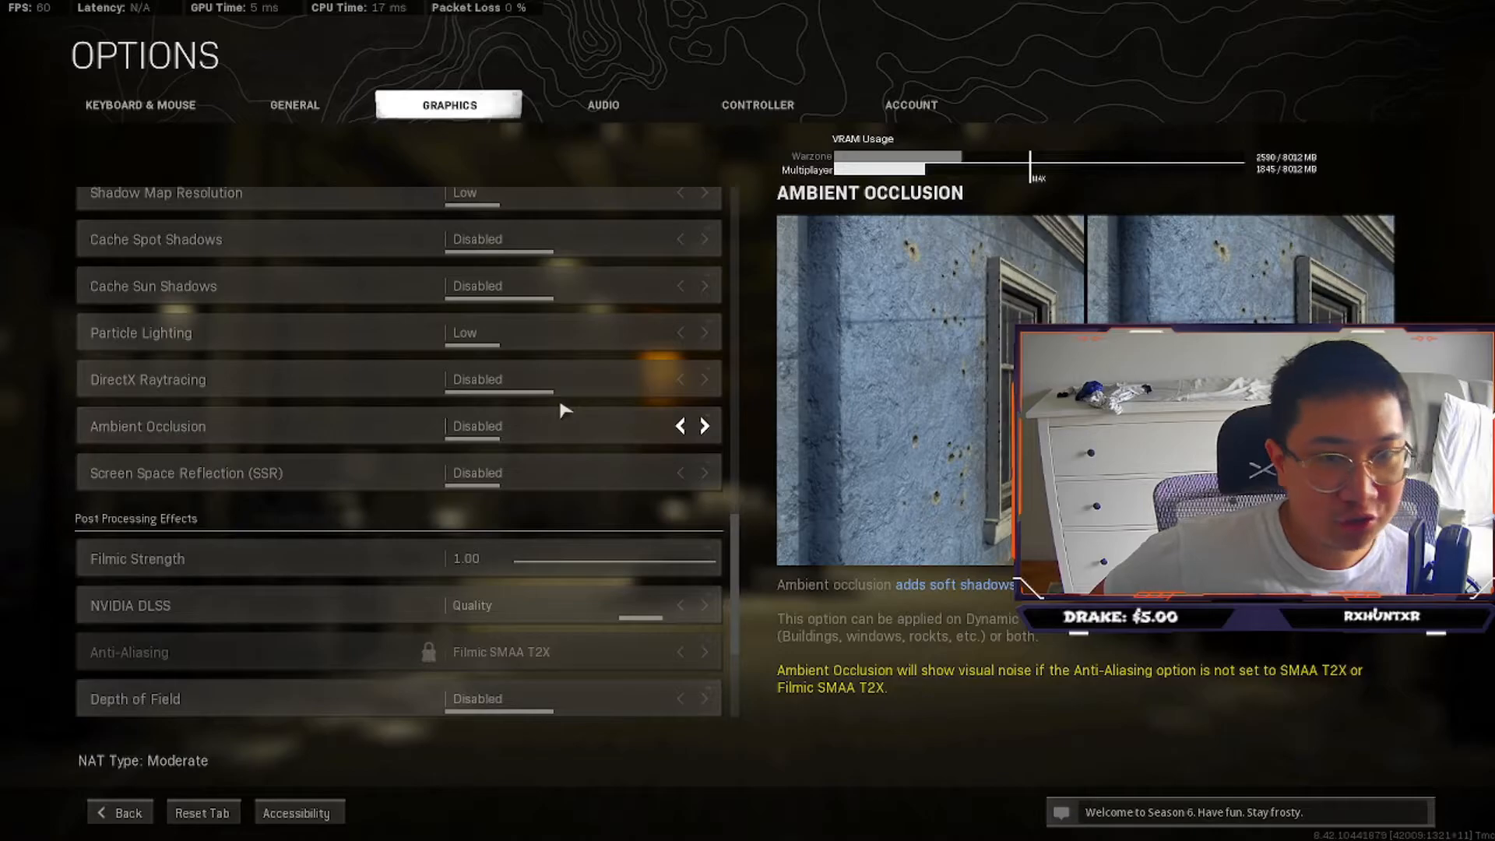
{"action": "scroll", "scroll_direction": "down", "scroll_amount": 3}
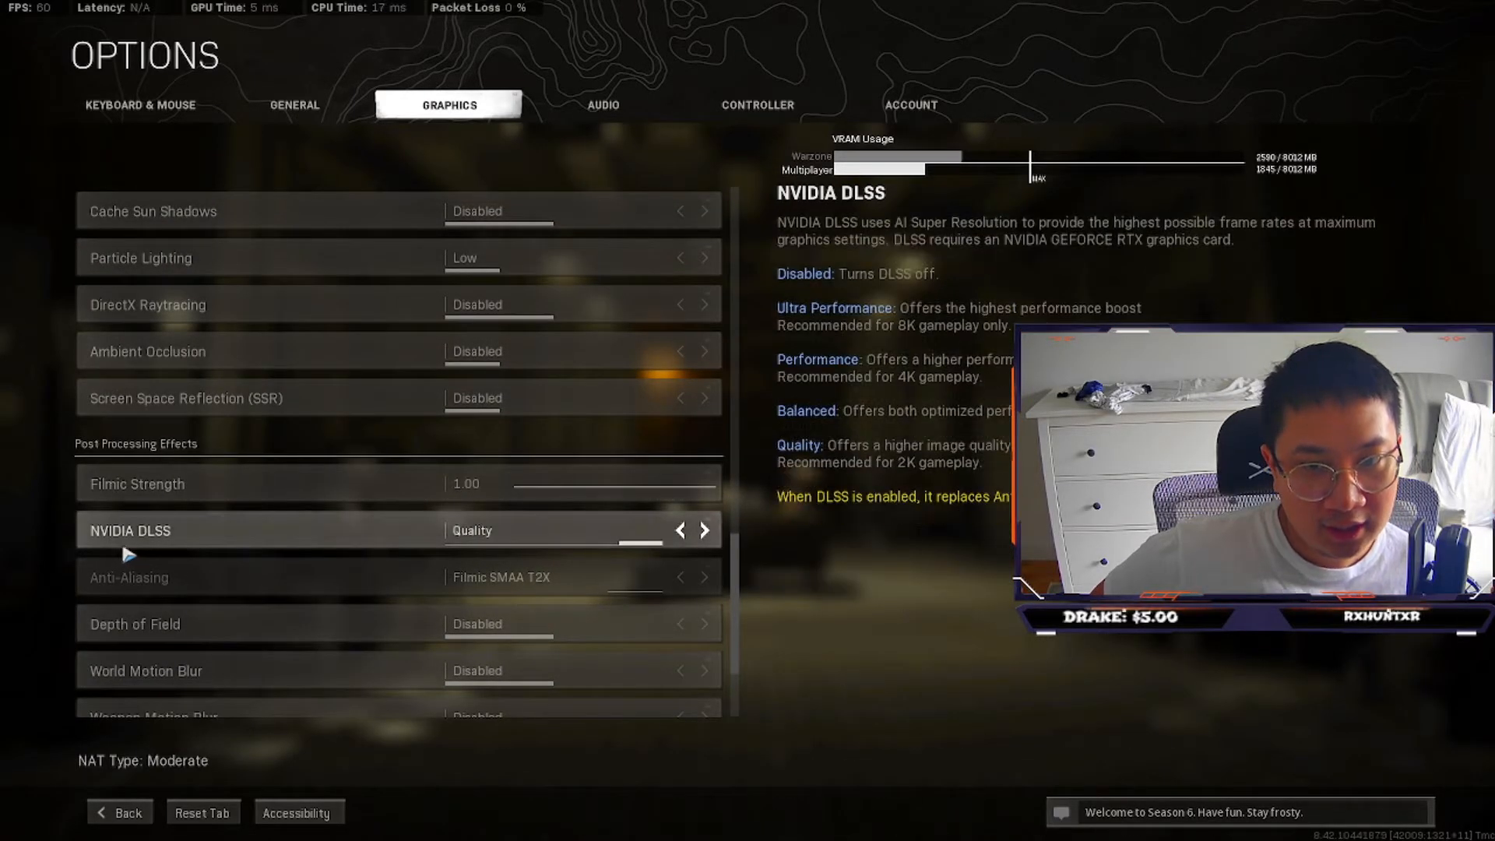
{"action": "mouse_move", "coordinate": [293, 637]}
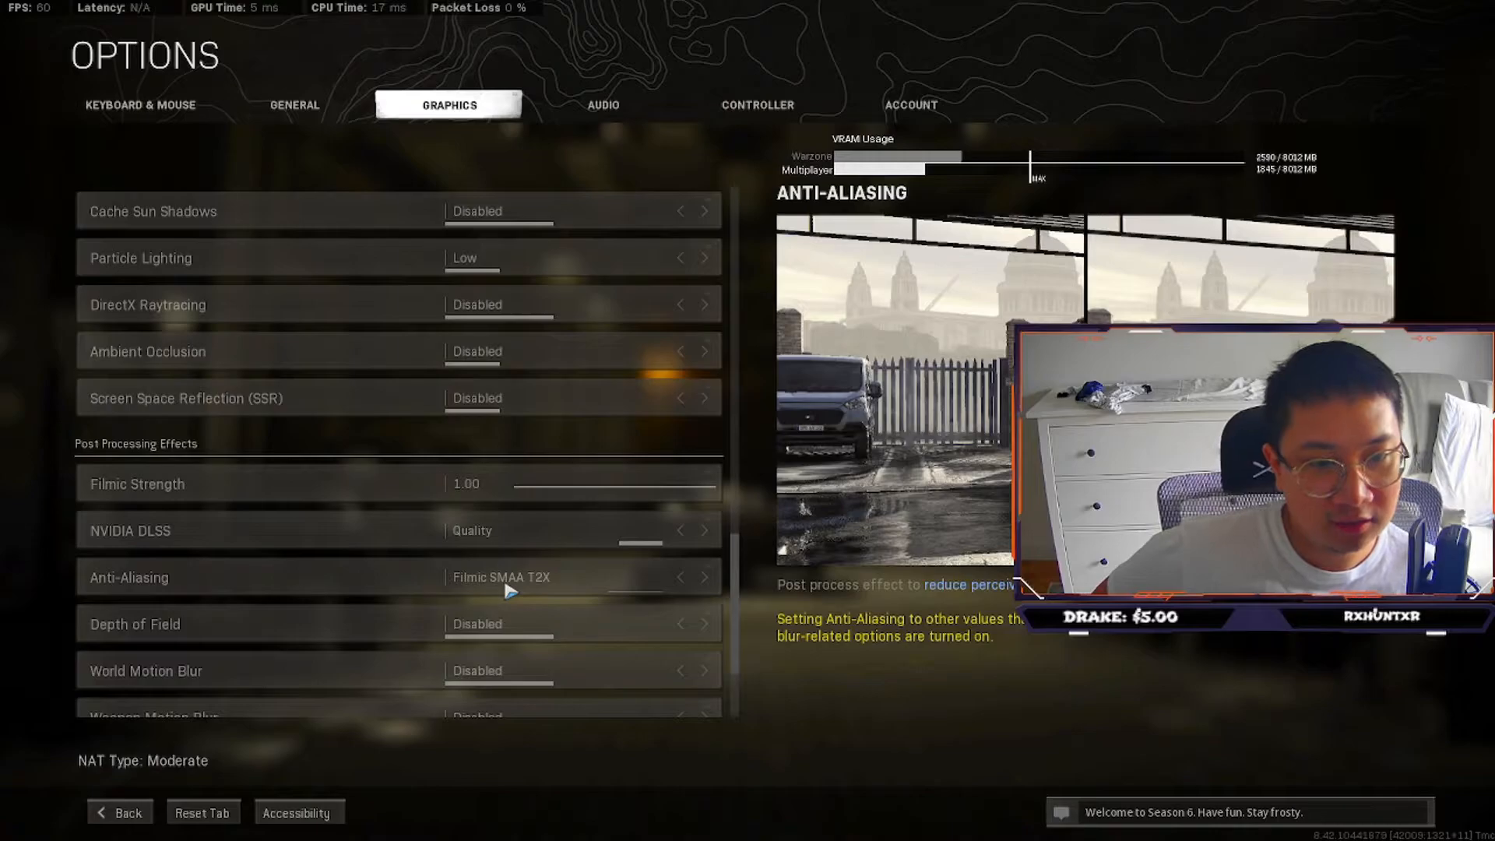
{"action": "scroll", "scroll_direction": "down", "scroll_amount": 3}
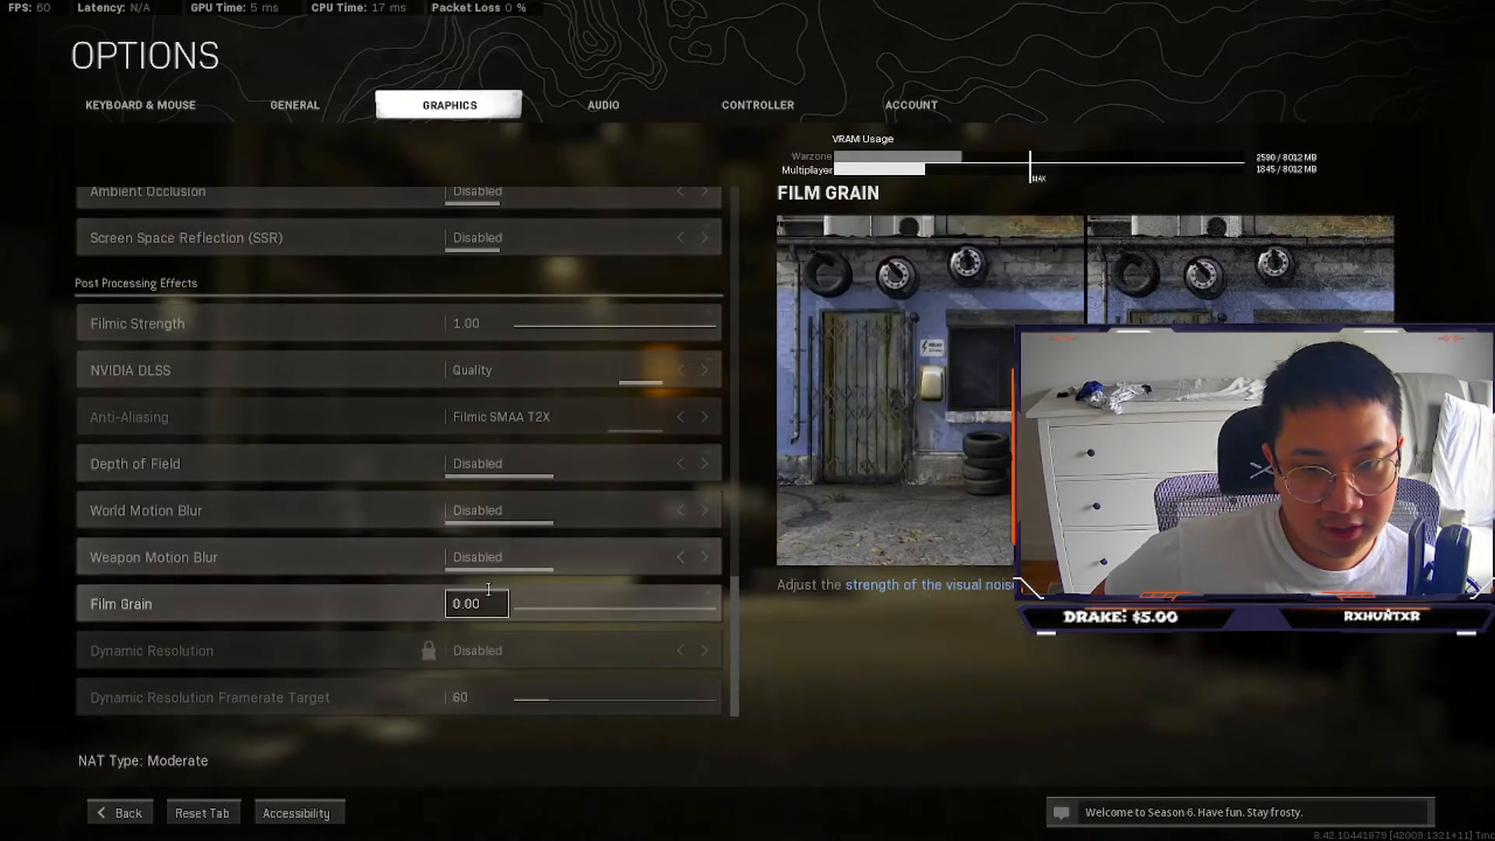
{"action": "mouse_move", "coordinate": [496, 642]}
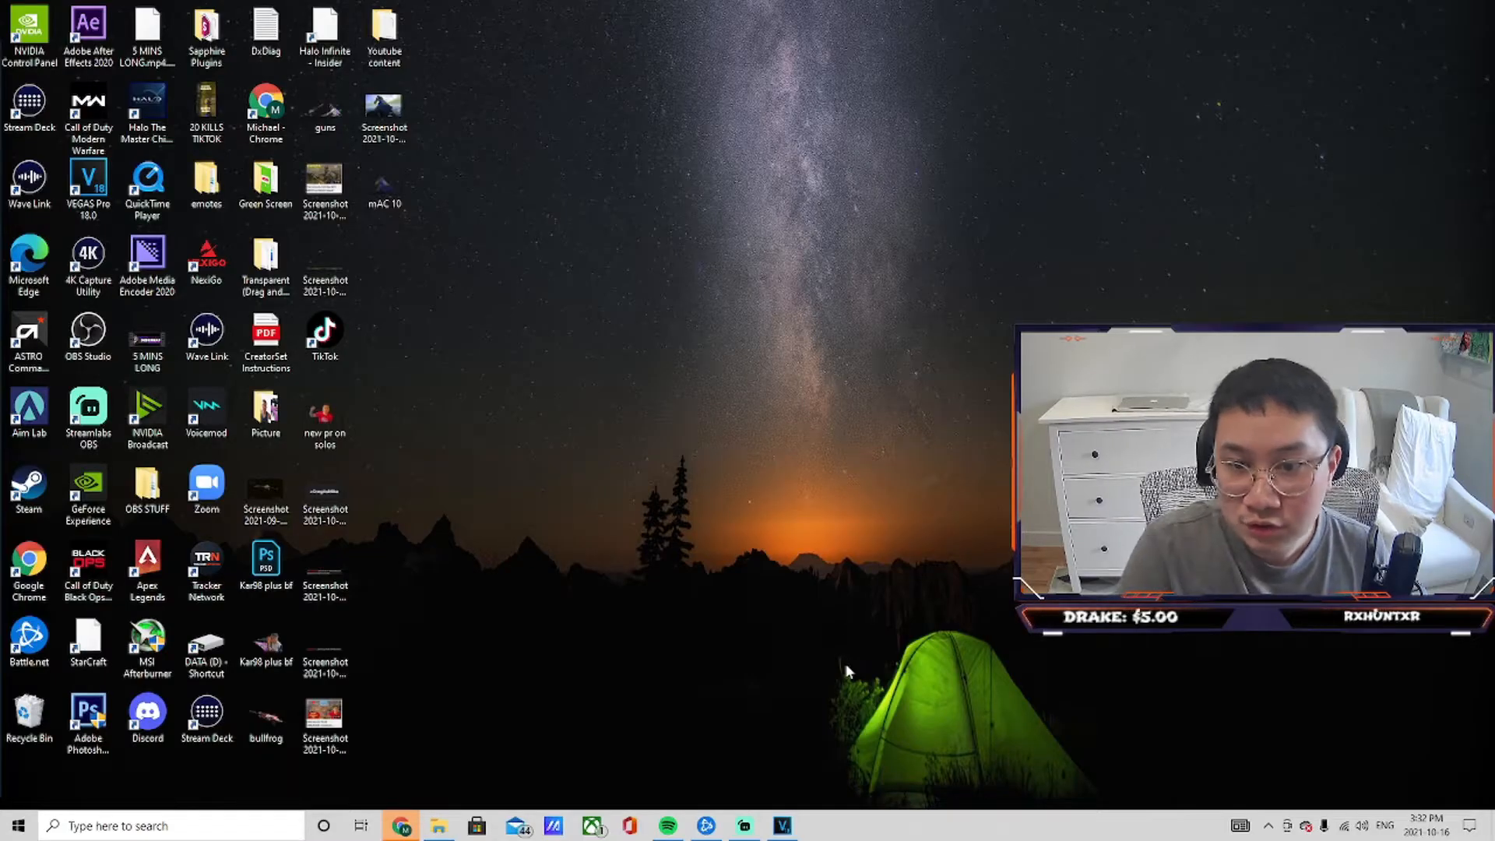
Step: Browse from Documents into Call of Duty Modern Warfare > players
{"action": "left_click", "coordinate": [24, 825]}
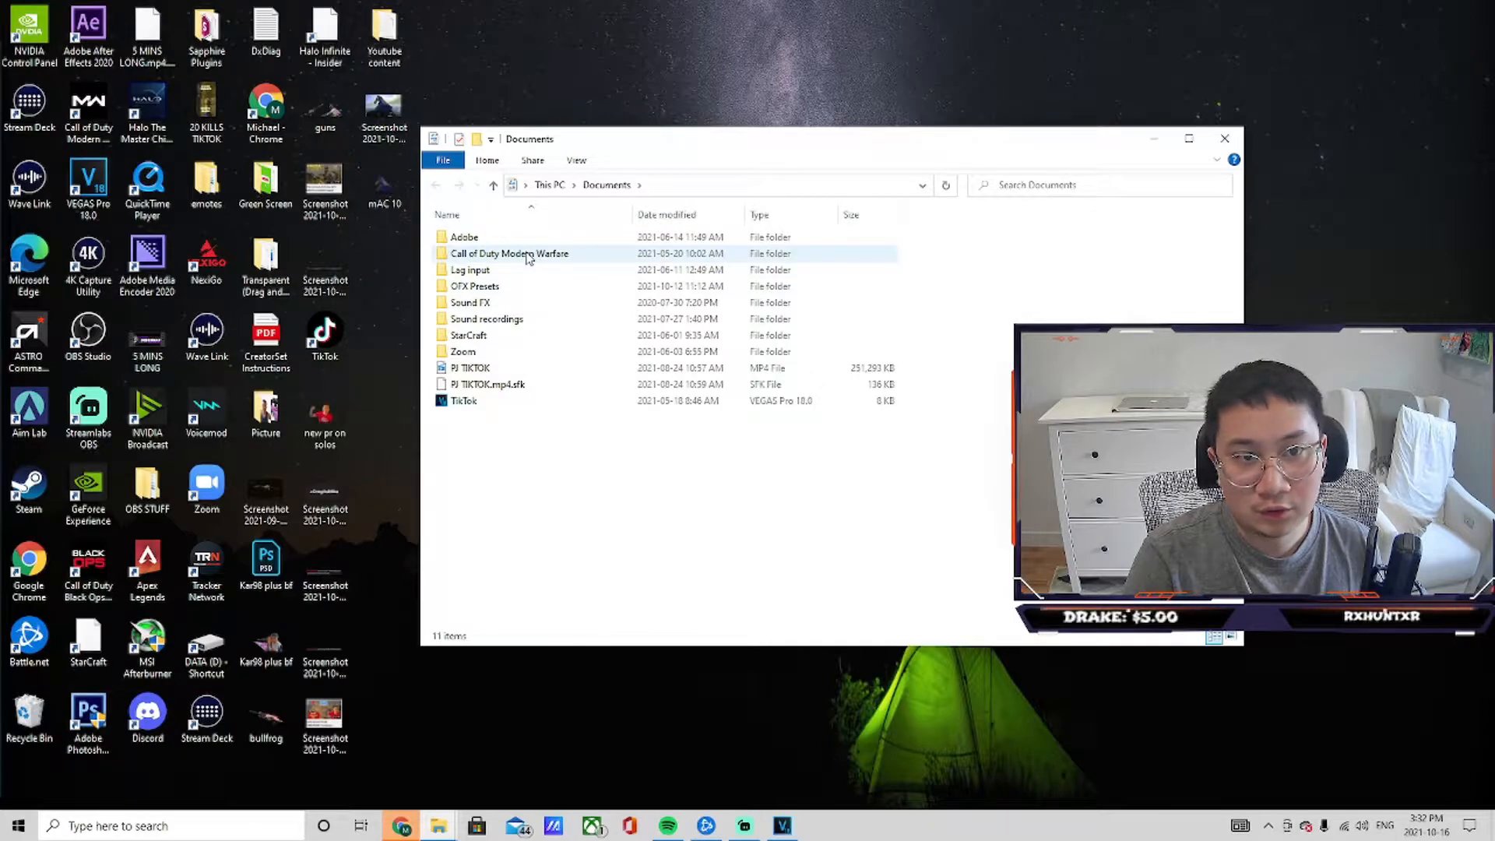
{"action": "double_click", "coordinate": [508, 253]}
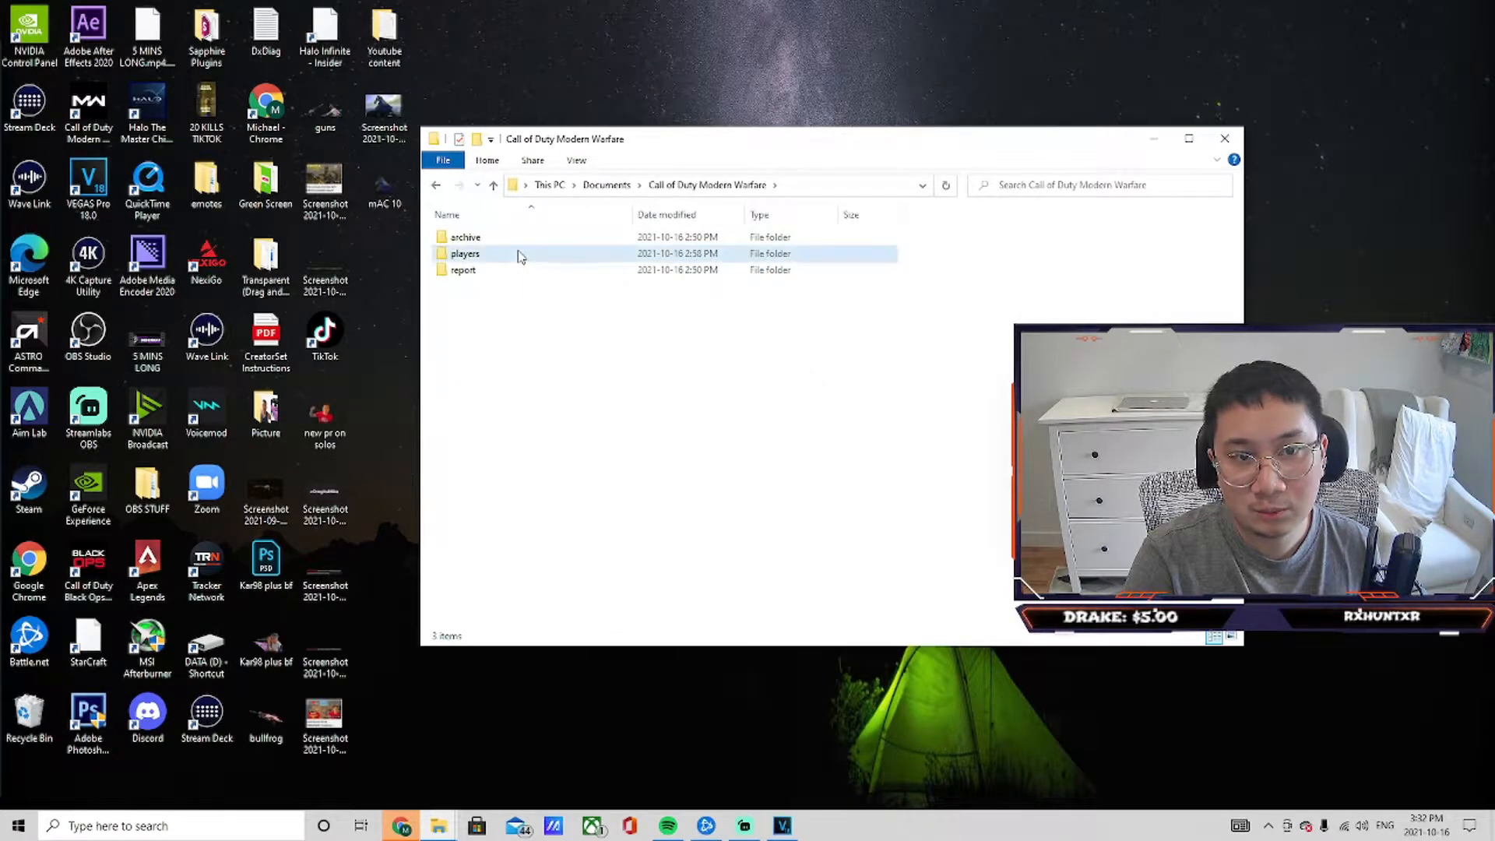
{"action": "double_click", "coordinate": [466, 253]}
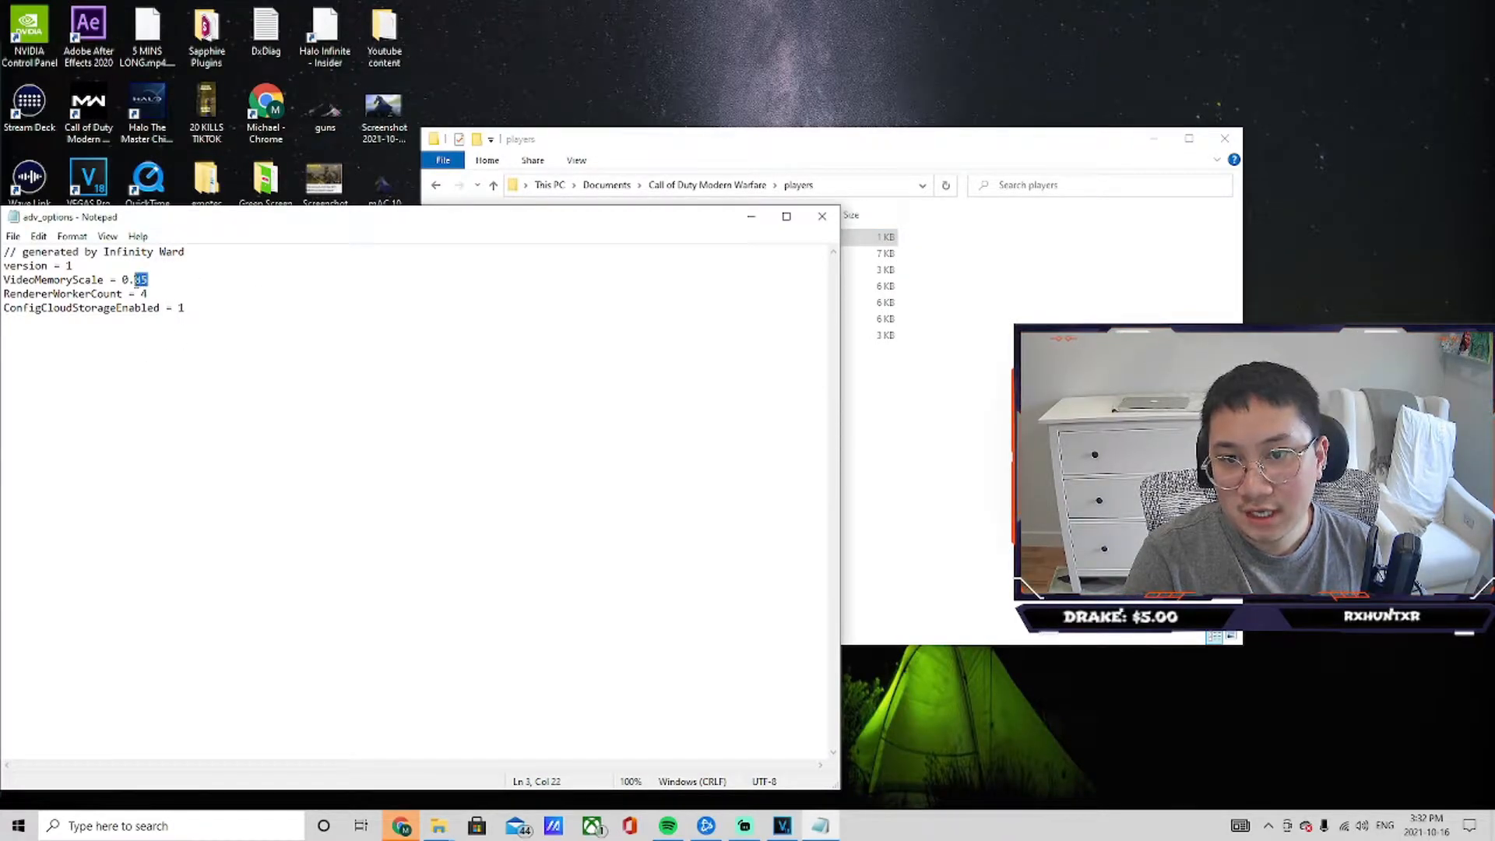
{"action": "mouse_move", "coordinate": [254, 277]}
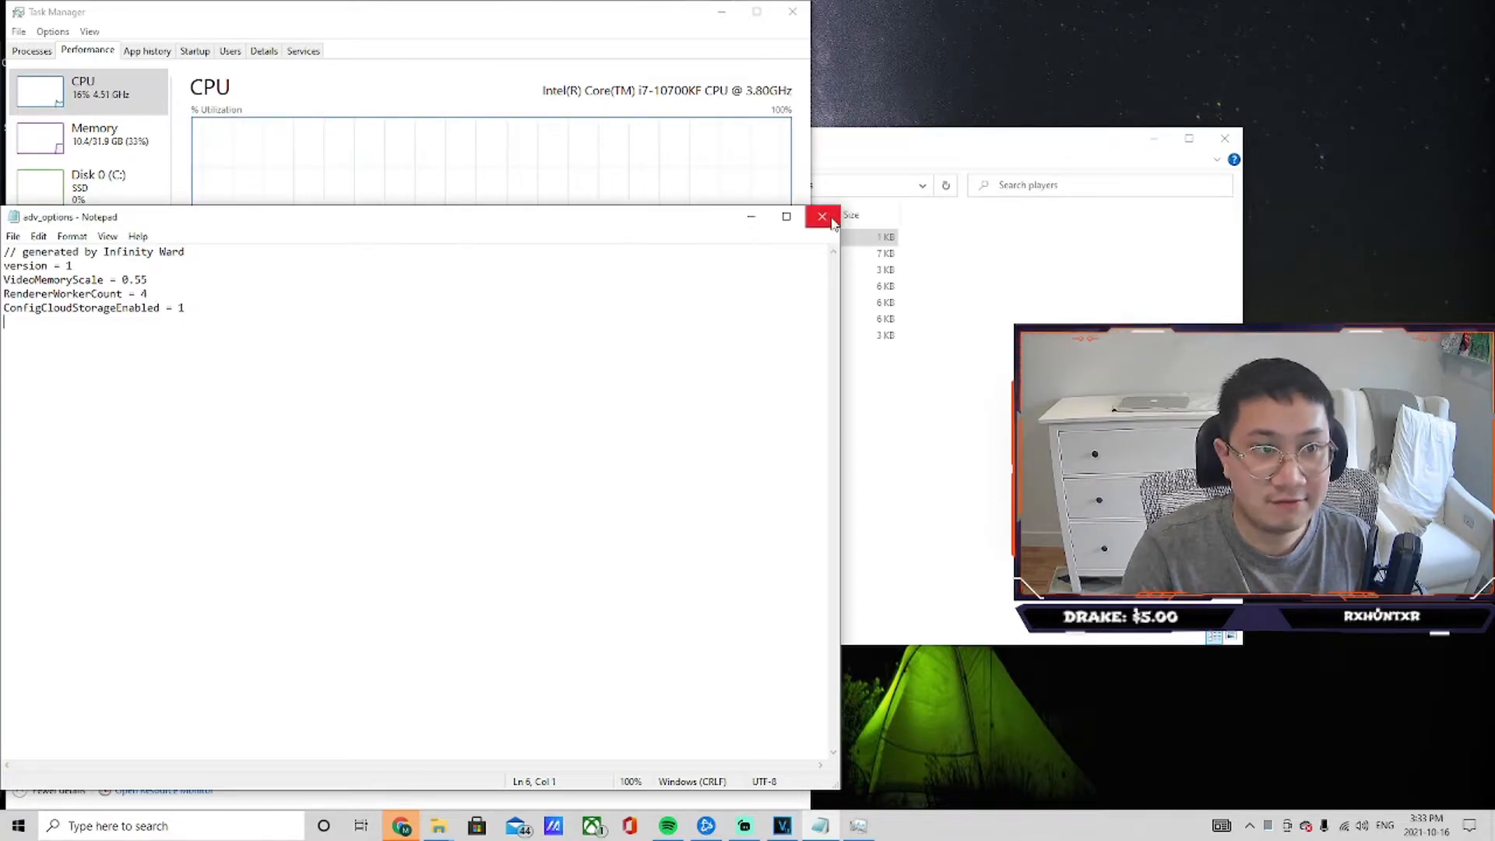
Step: Close Notepad after saving adv_options with VideoMemoryScale 0.55
{"action": "left_click", "coordinate": [821, 217]}
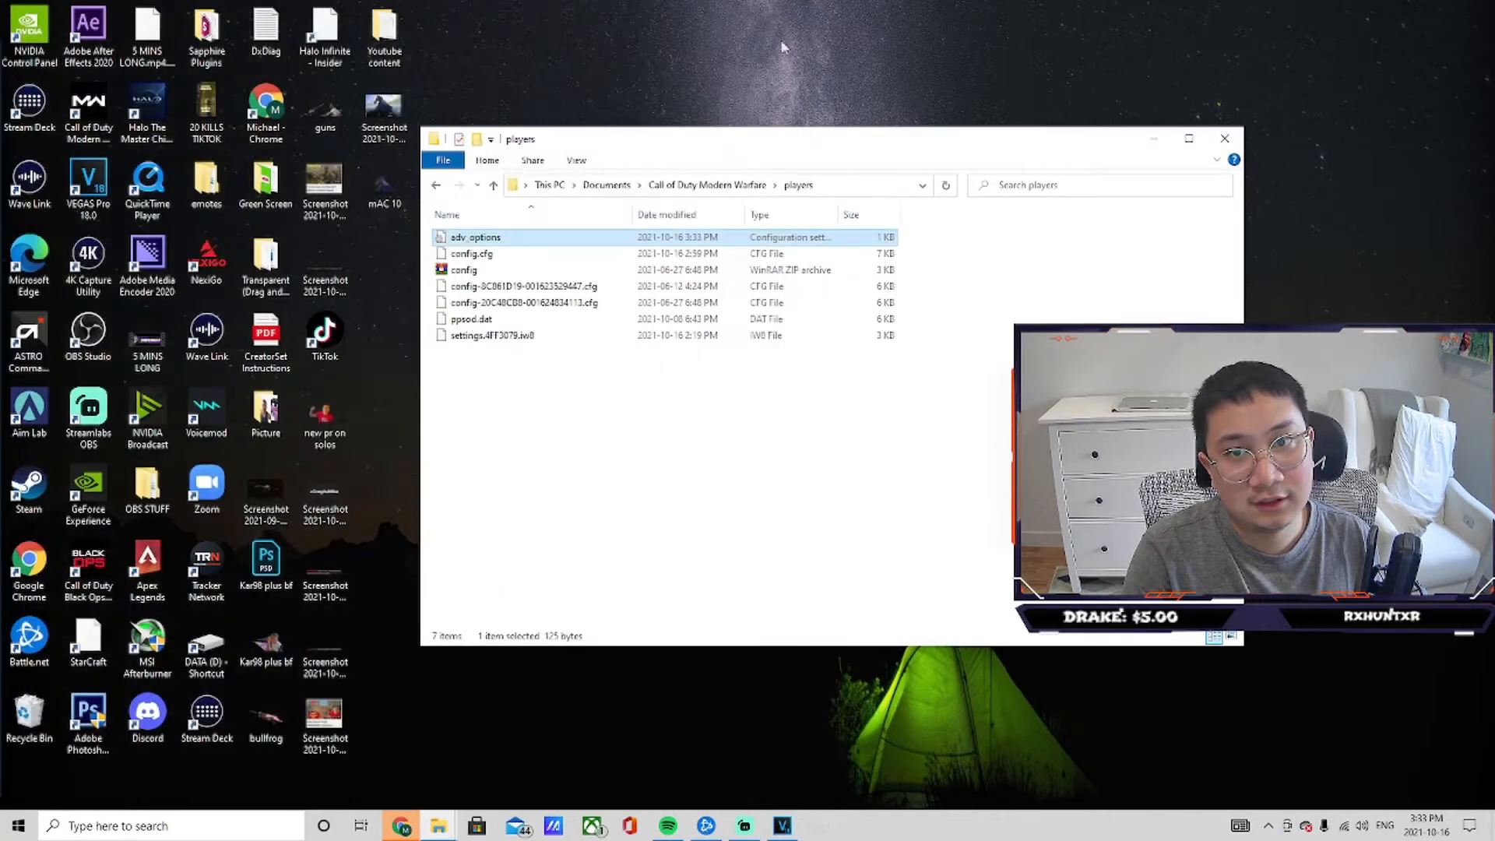
Step: Show Task Manager's CPU performance graph at about 25% utilization
{"action": "left_click", "coordinate": [1224, 138]}
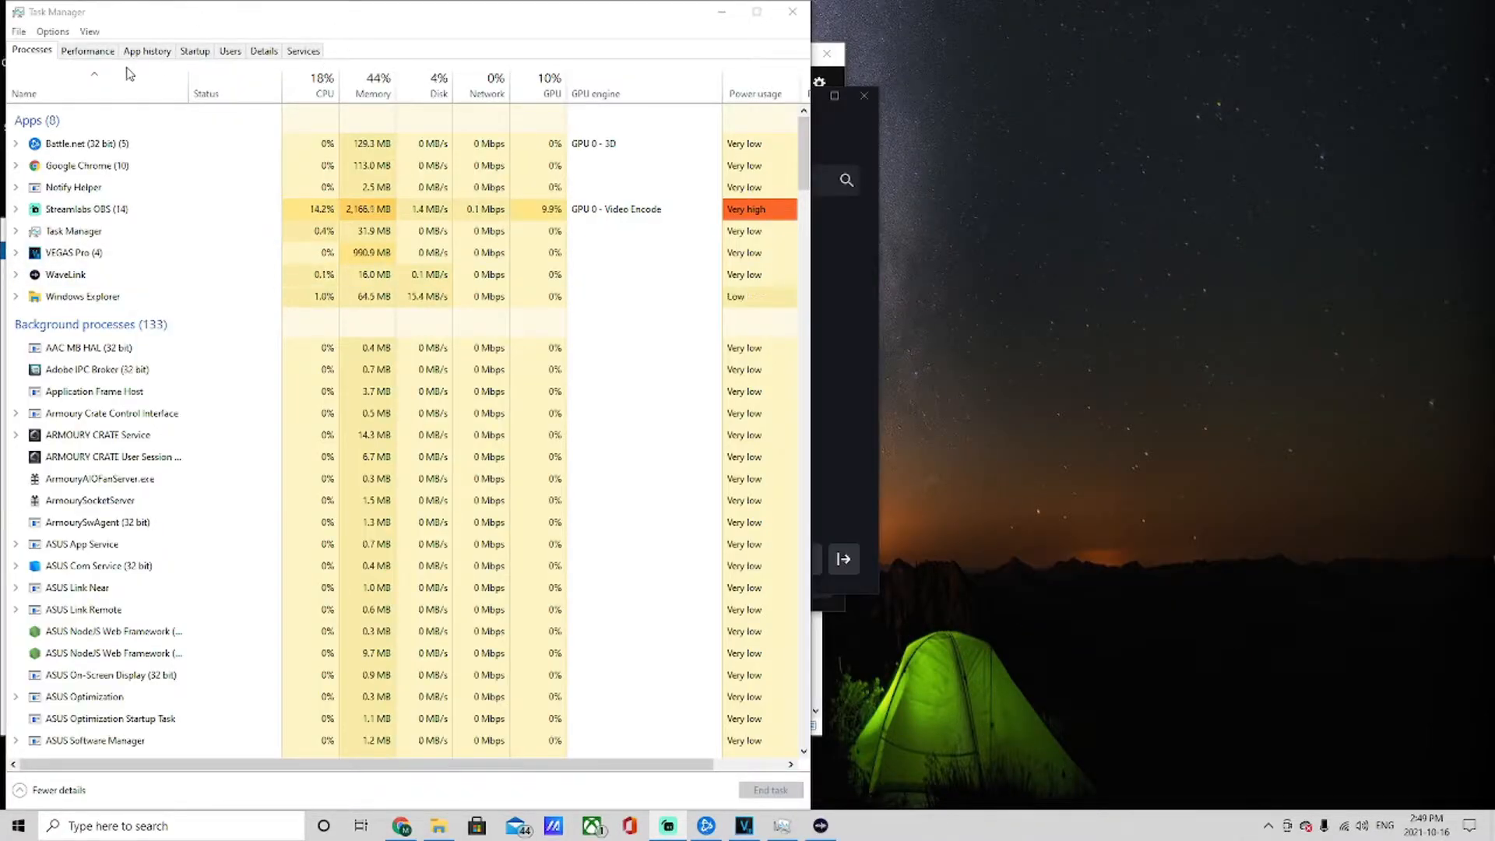
{"action": "left_click", "coordinate": [87, 51]}
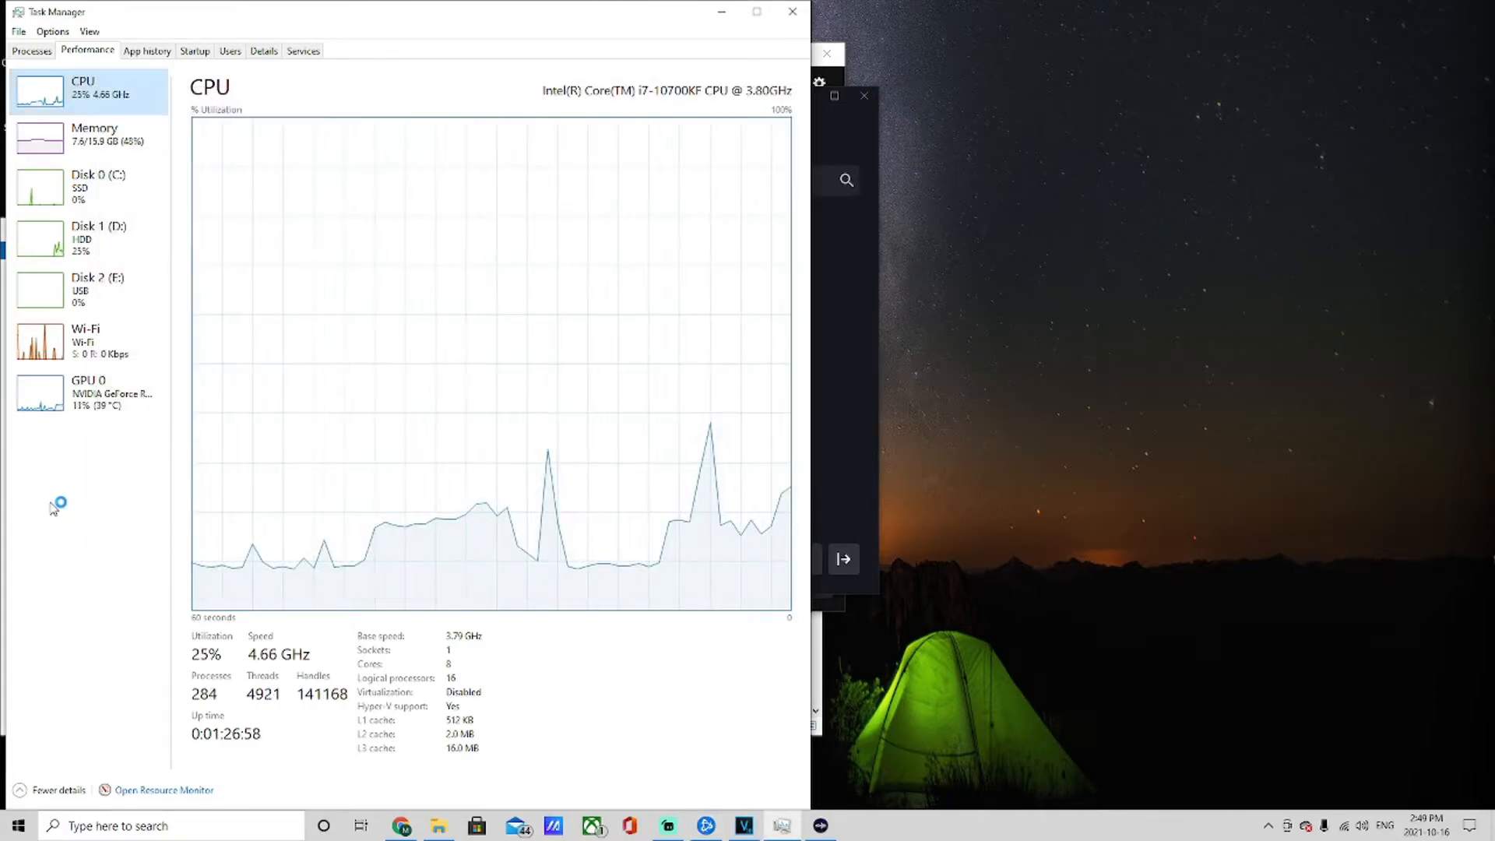
{"action": "mouse_move", "coordinate": [82, 410]}
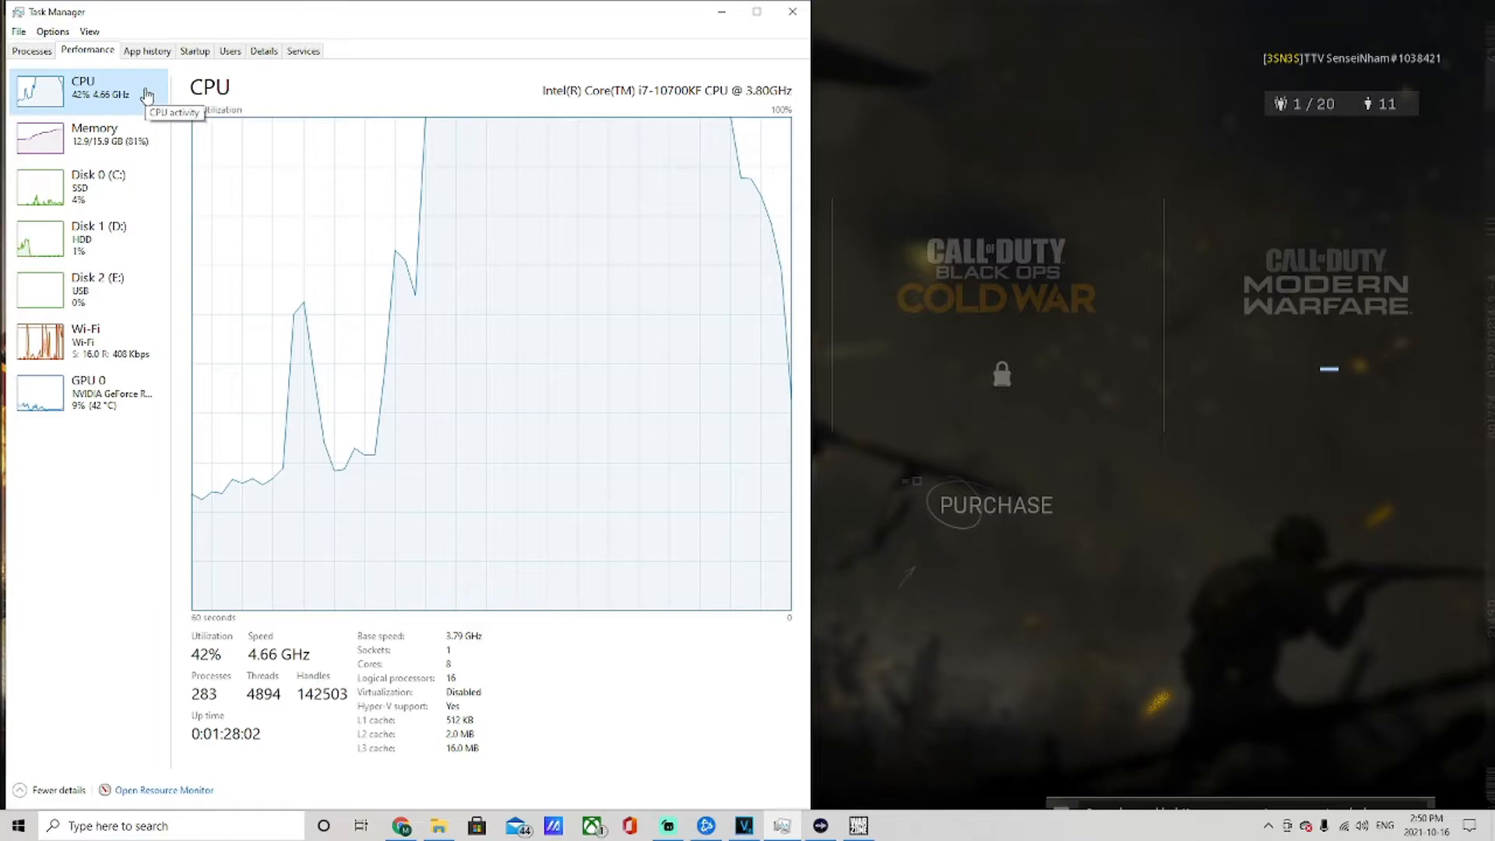
{"action": "mouse_move", "coordinate": [160, 150]}
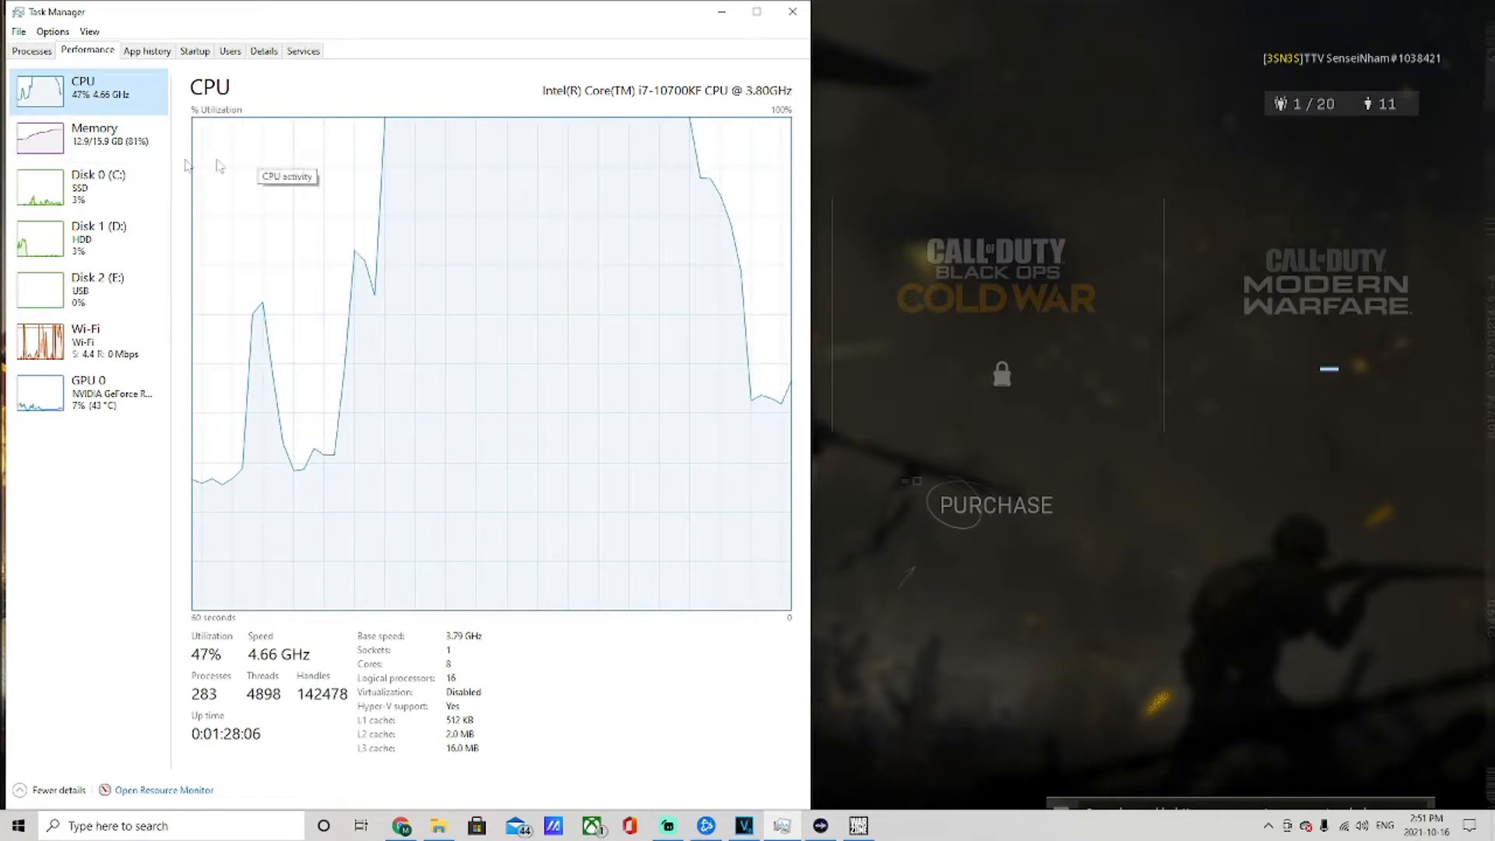
{"action": "mouse_move", "coordinate": [97, 400]}
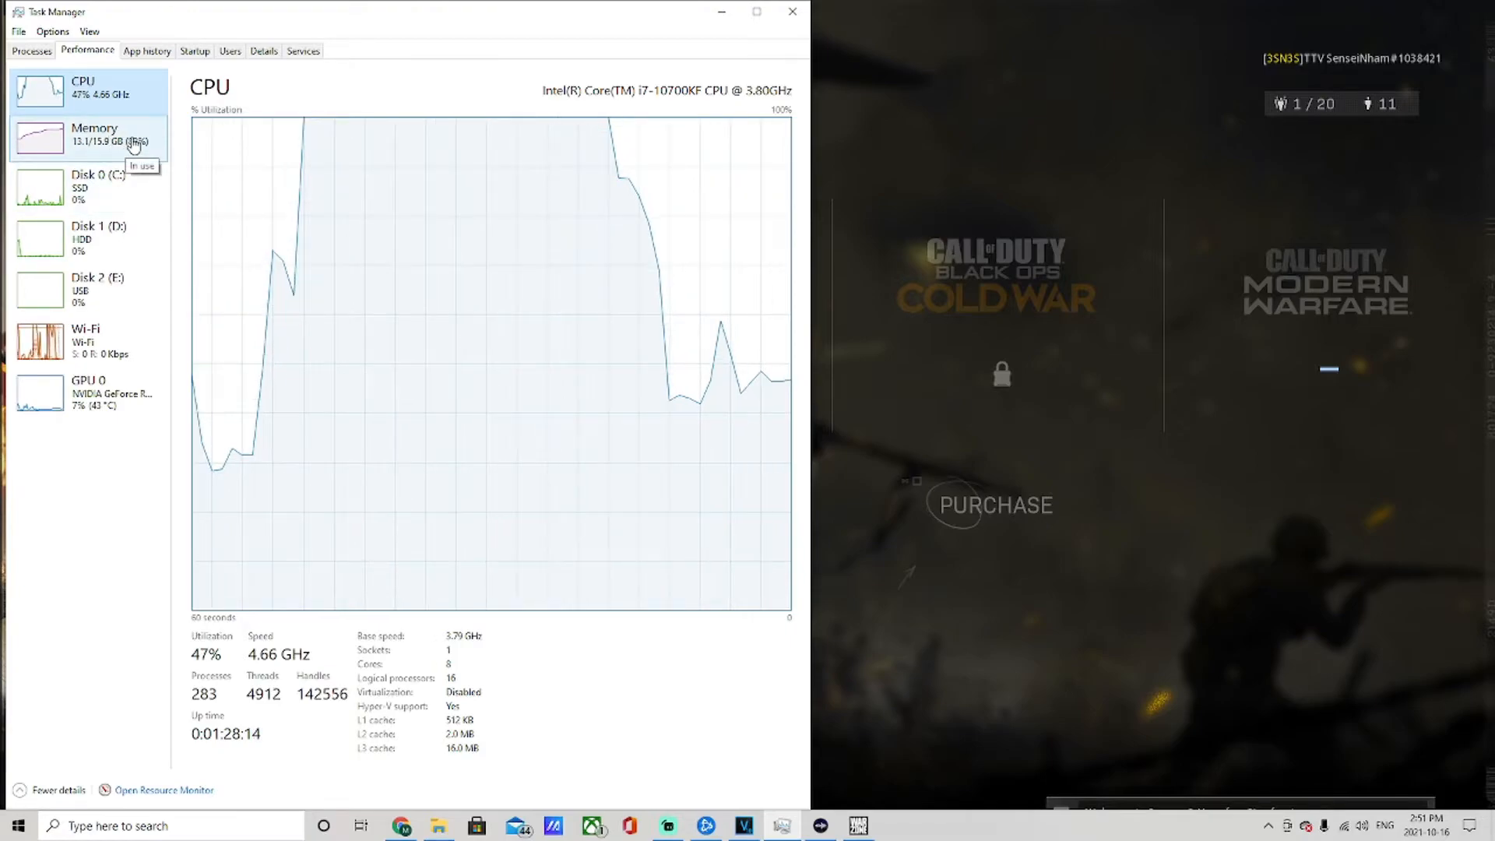
{"action": "mouse_move", "coordinate": [121, 96]}
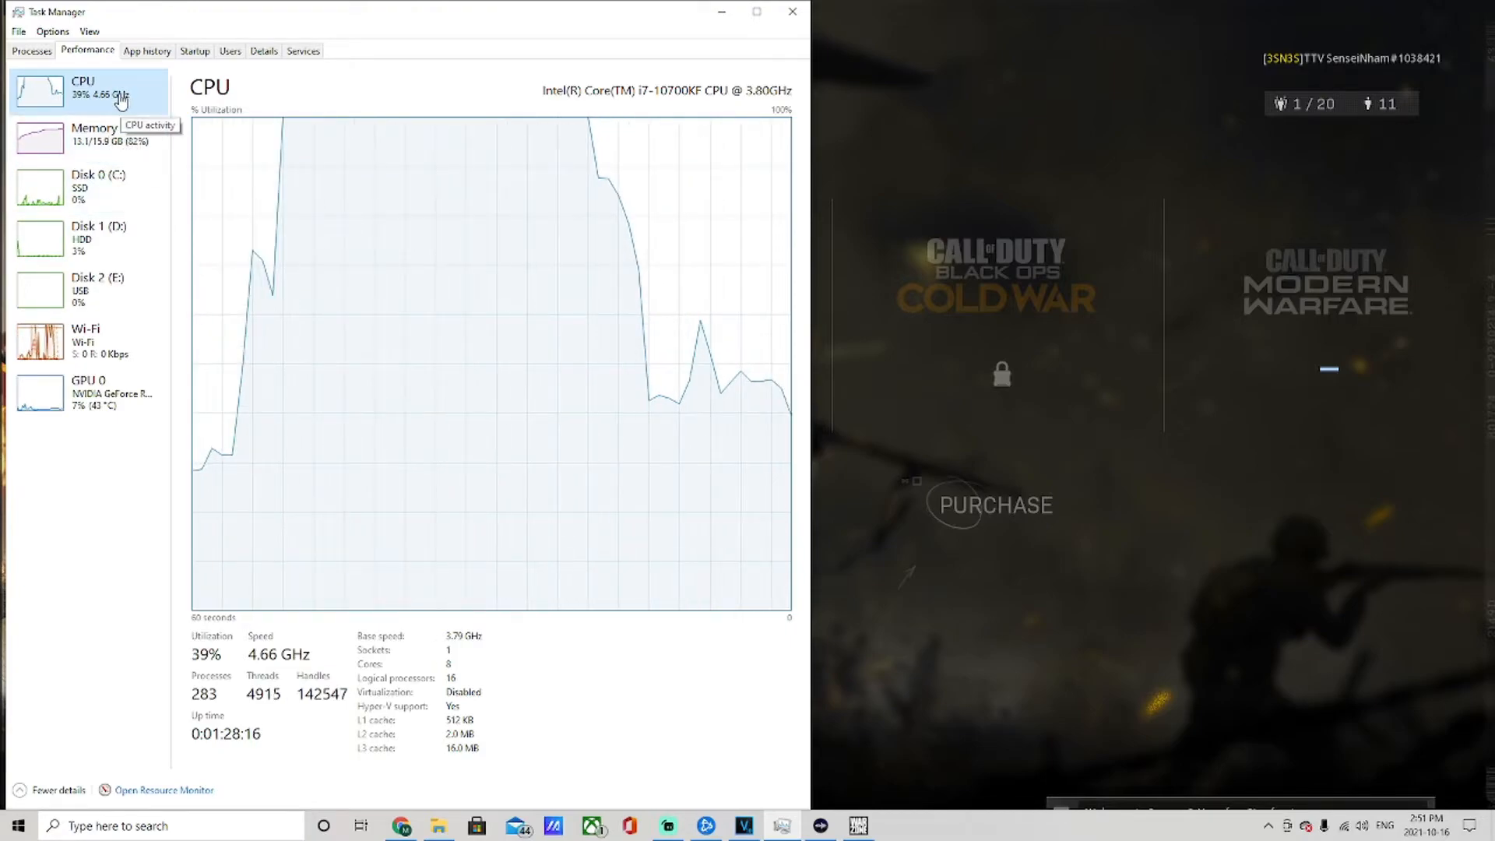
{"action": "mouse_move", "coordinate": [181, 471]}
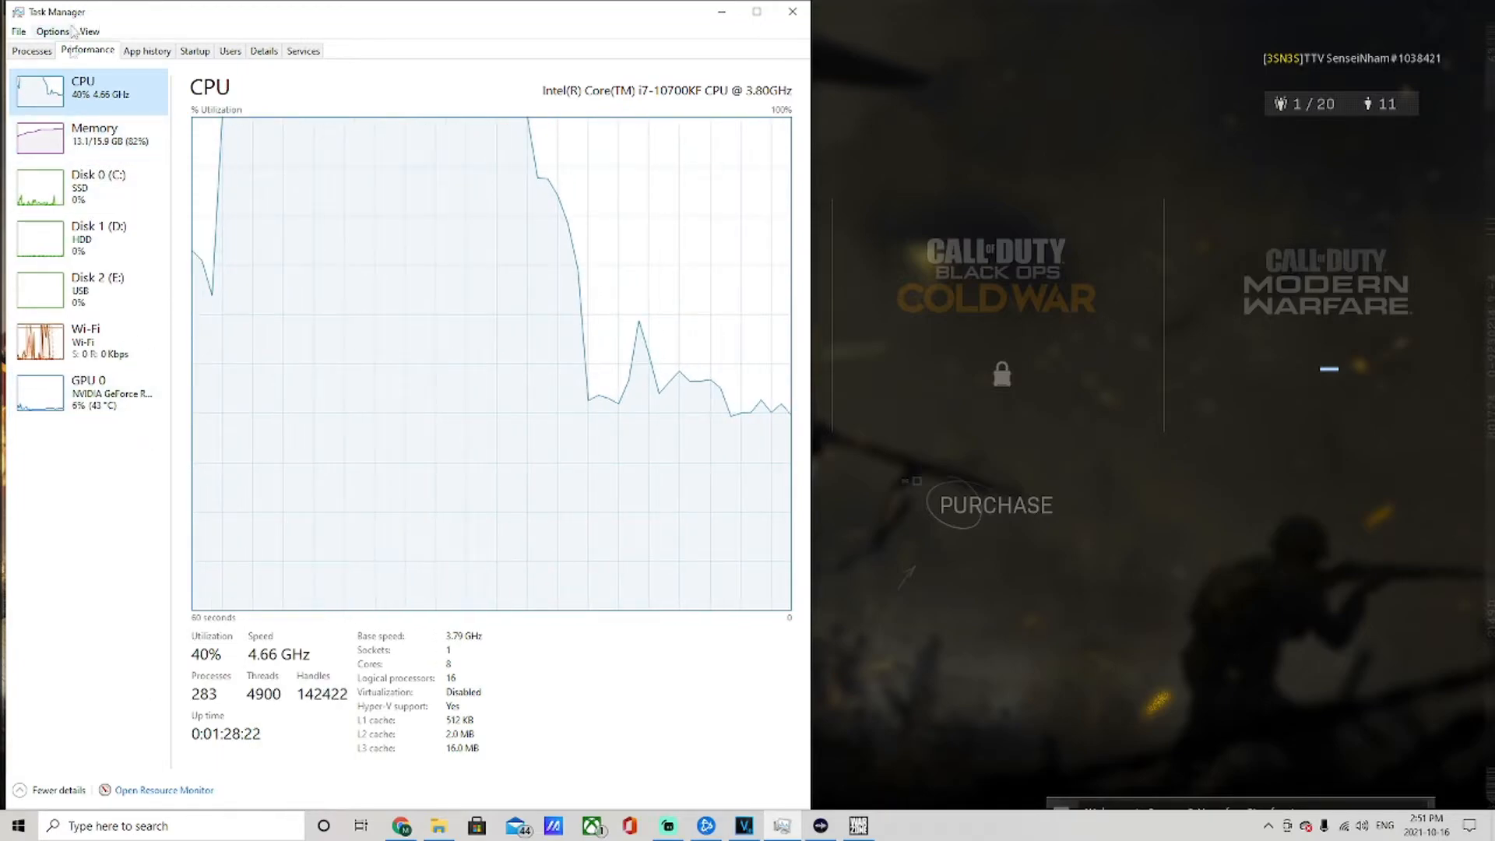
{"action": "mouse_move", "coordinate": [82, 83]}
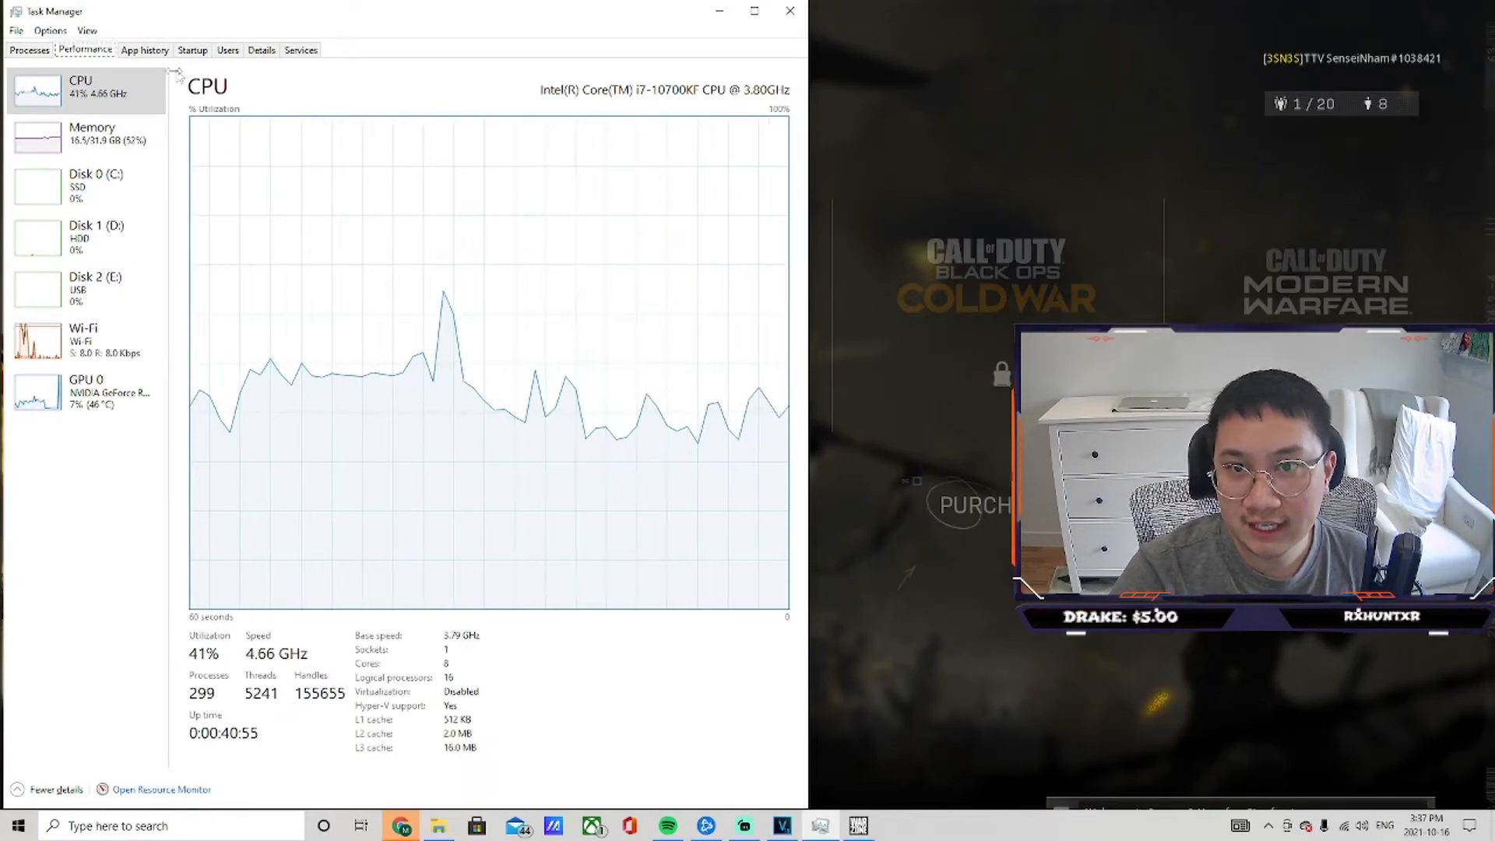
{"action": "mouse_move", "coordinate": [104, 94]}
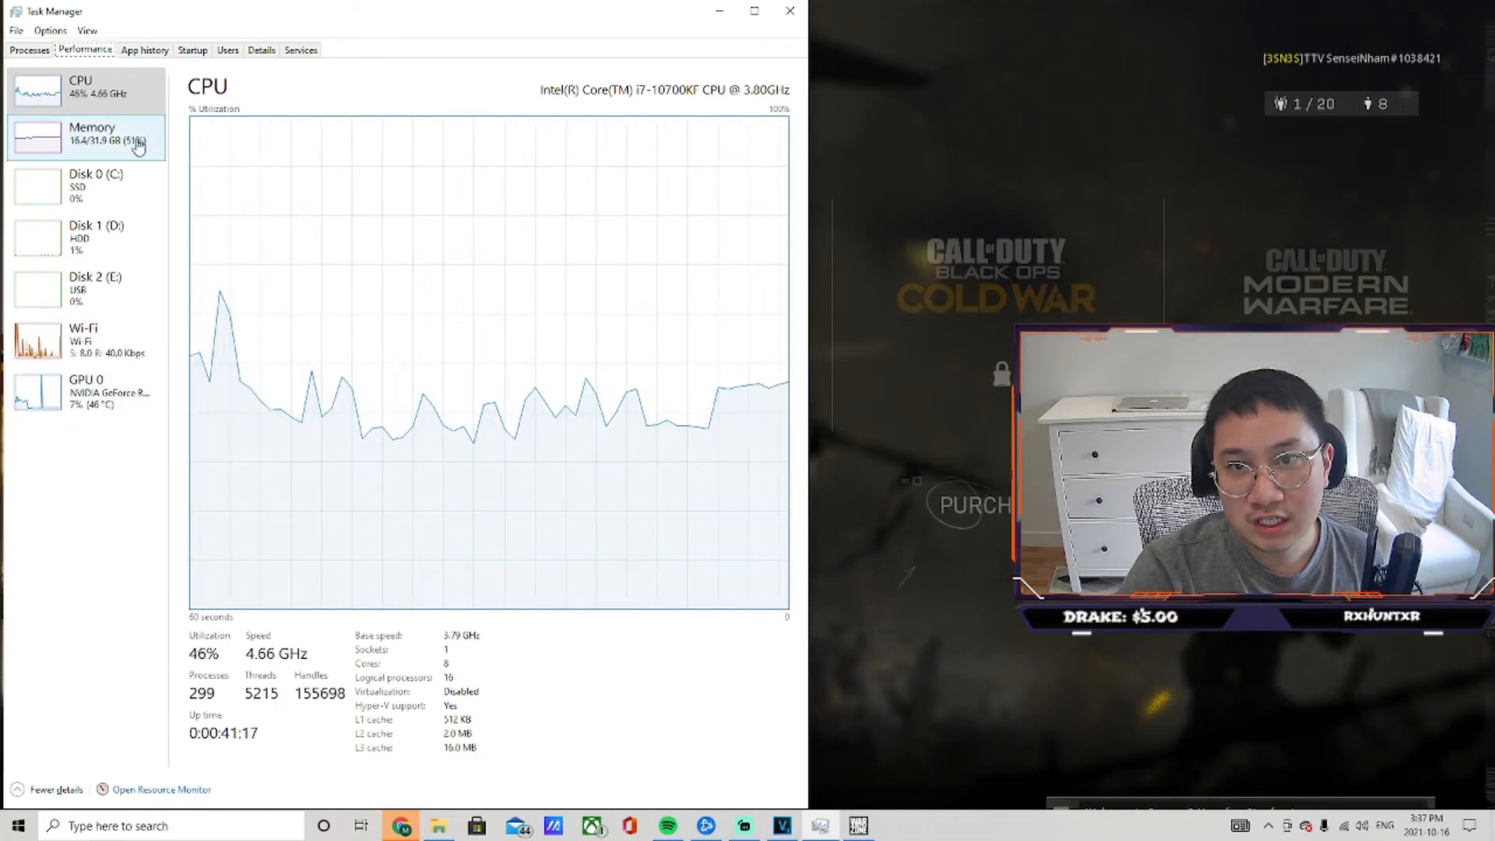
Step: Select Memory in the Performance sidebar to show 16.4 GB in use
{"action": "left_click", "coordinate": [91, 132]}
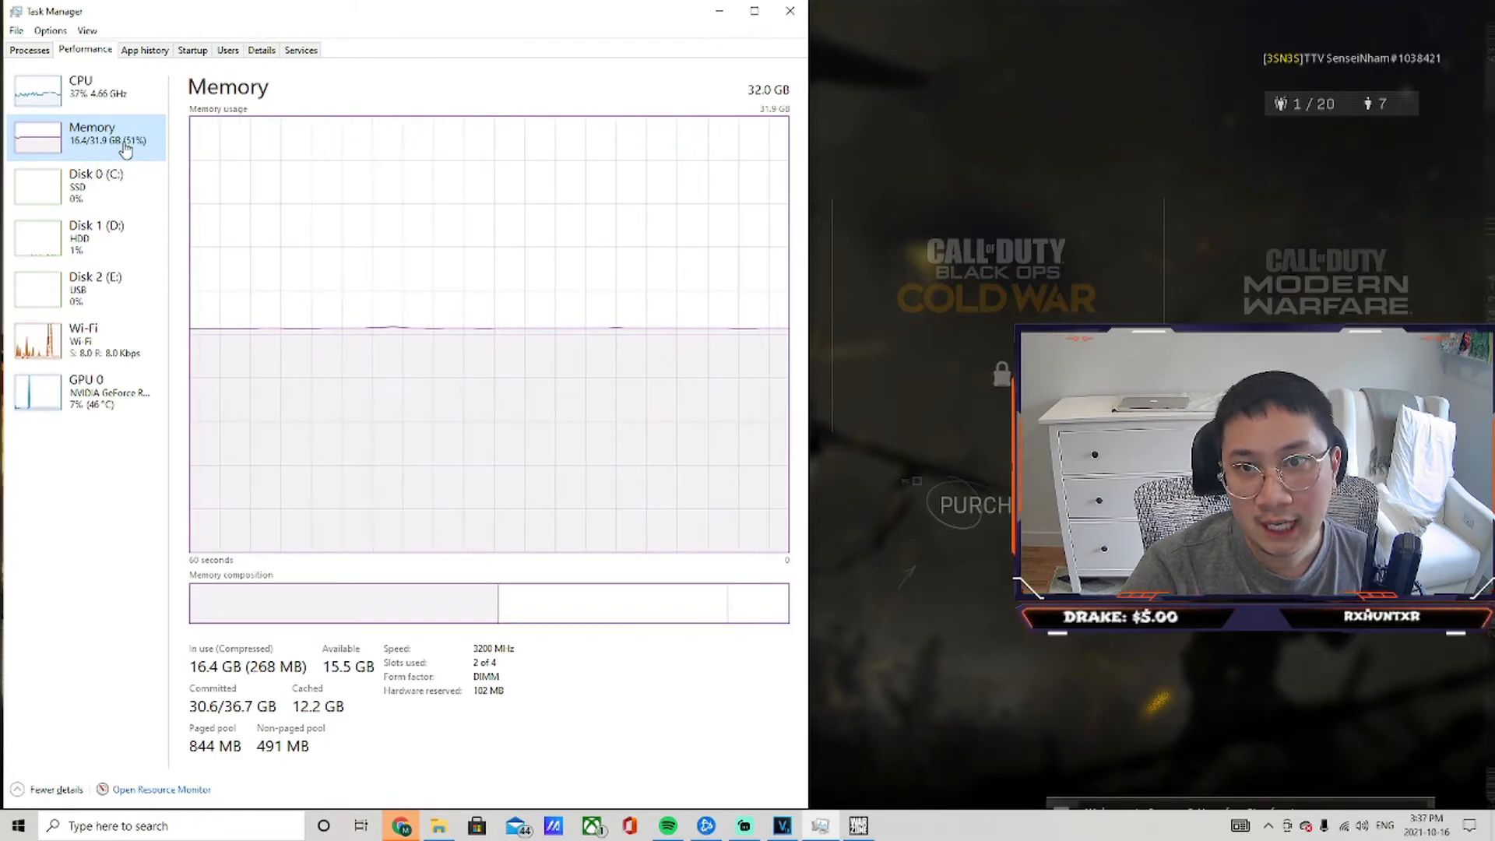
{"action": "mouse_move", "coordinate": [121, 147]}
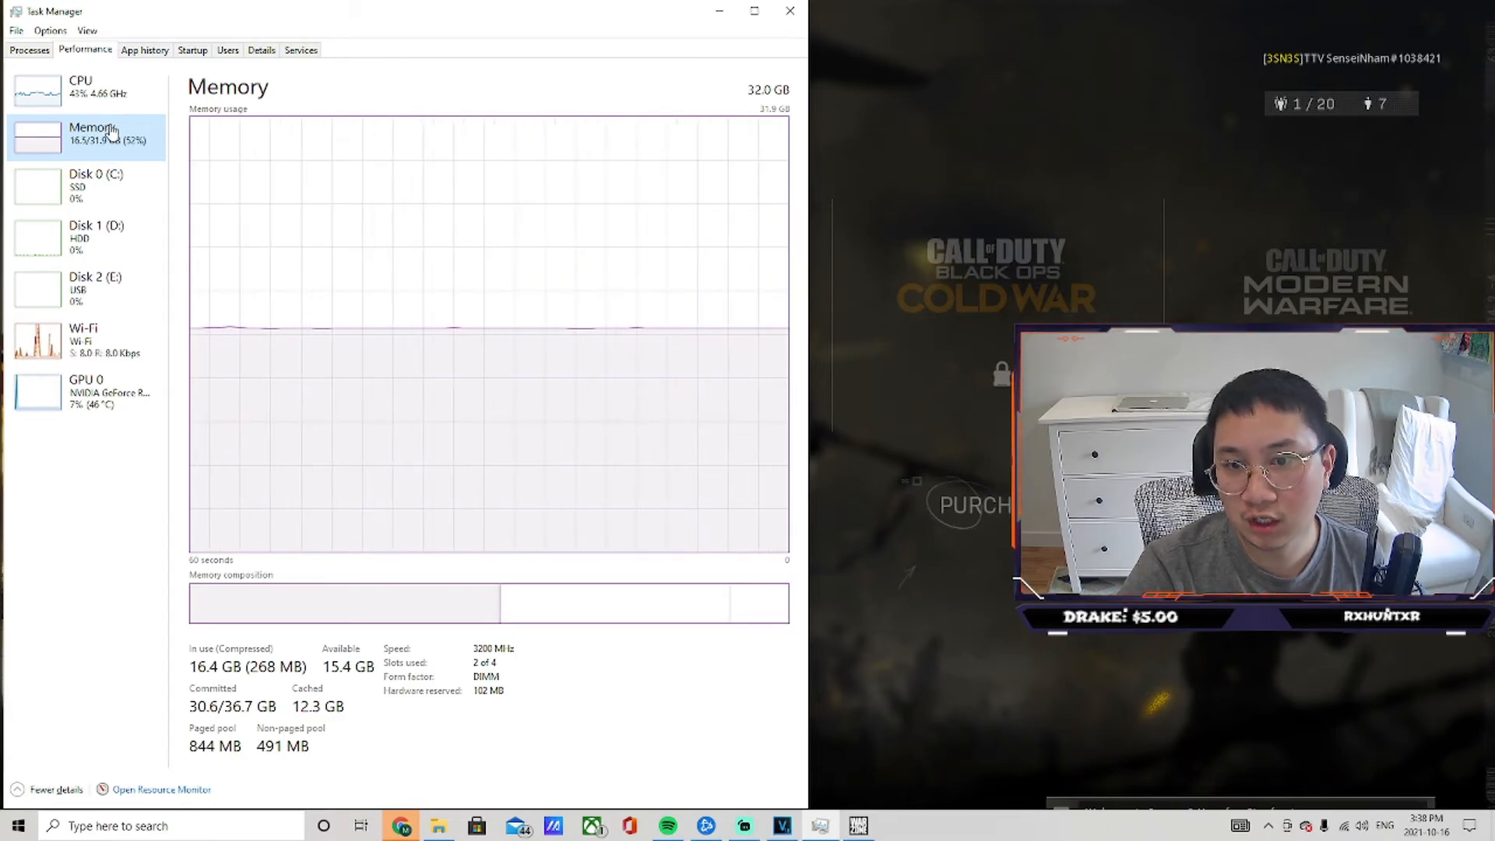
{"action": "mouse_move", "coordinate": [132, 409]}
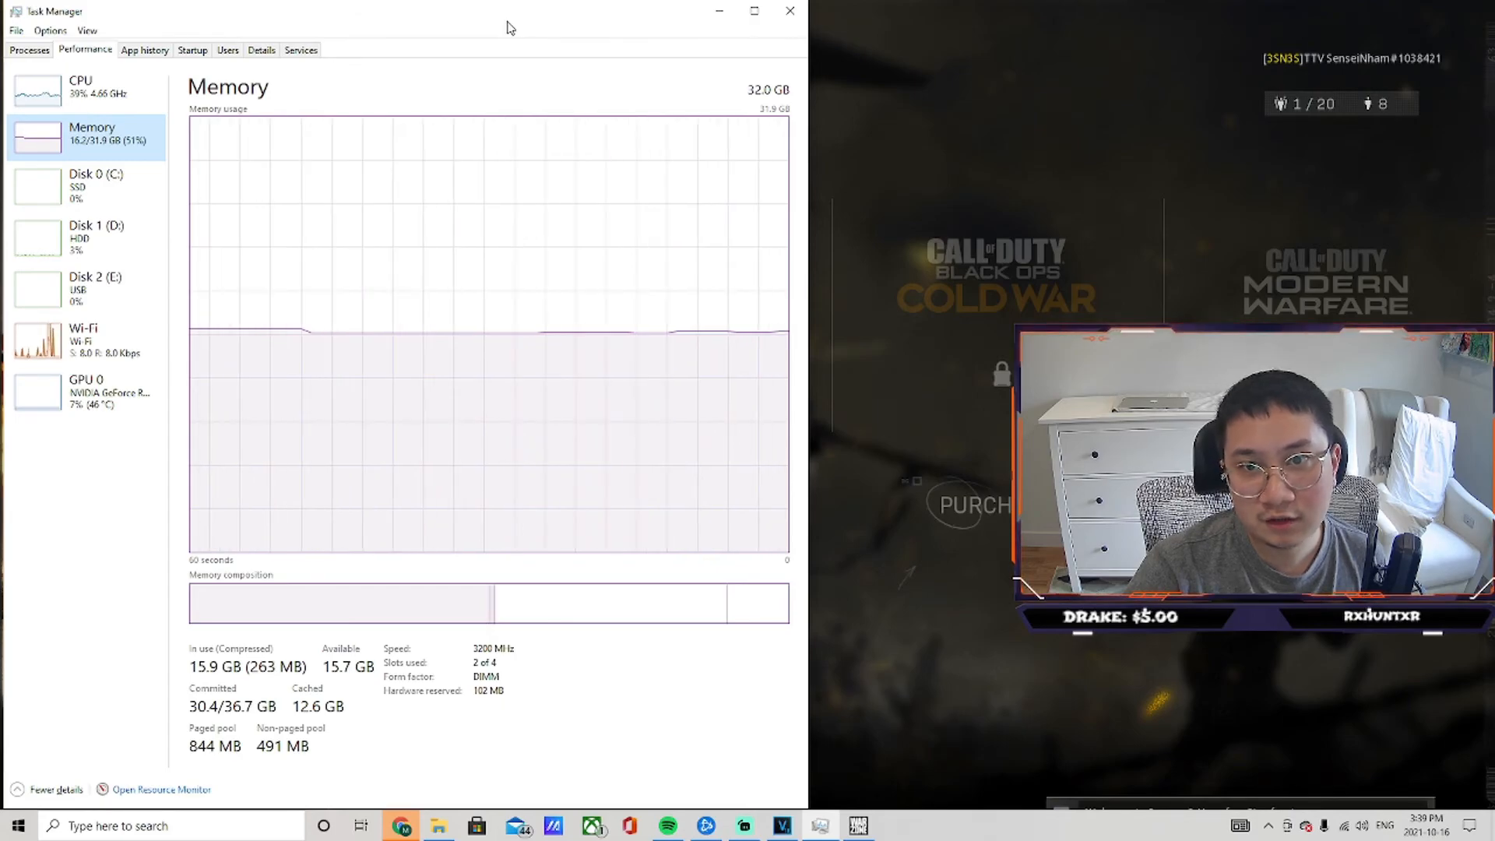
{"action": "mouse_move", "coordinate": [455, 35]}
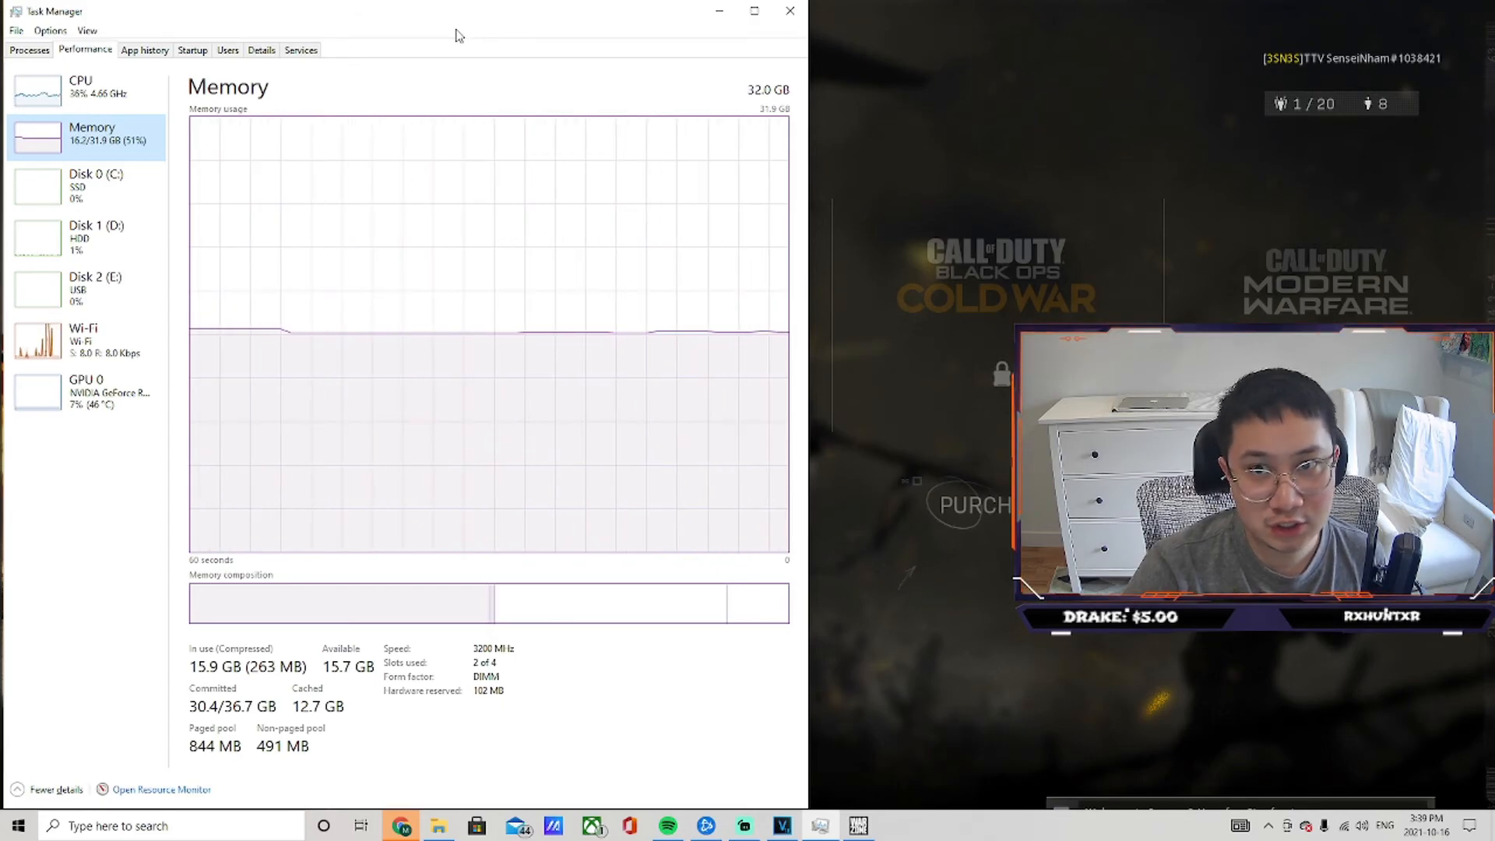